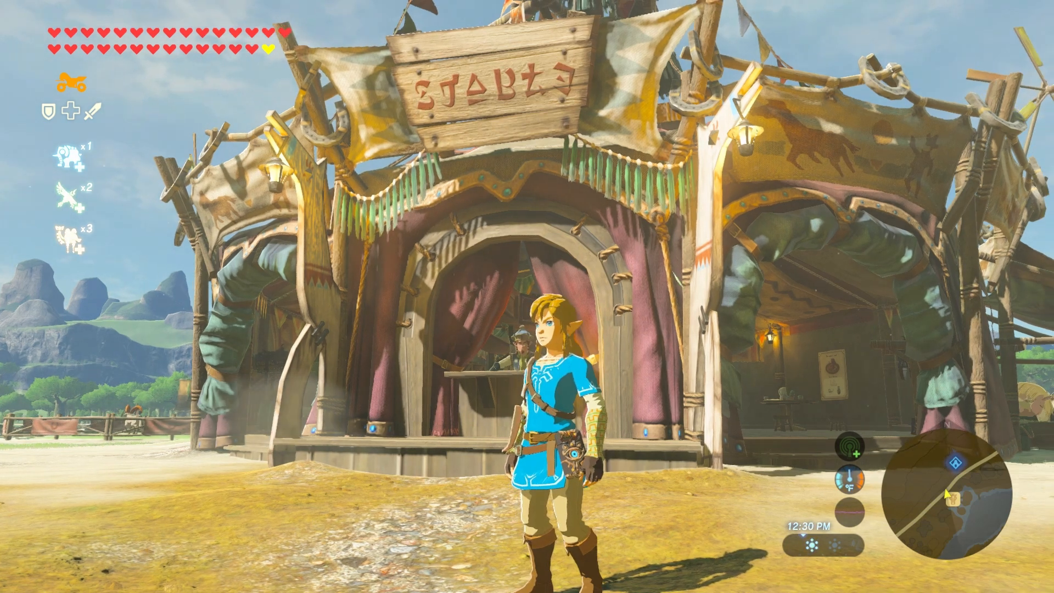
Step: Chain a Diffuse BSDF into Shader to RGB and a clamped 10000 Multiply; set world strength 0
{"action": "scroll", "scroll_direction": "right", "scroll_amount": 3}
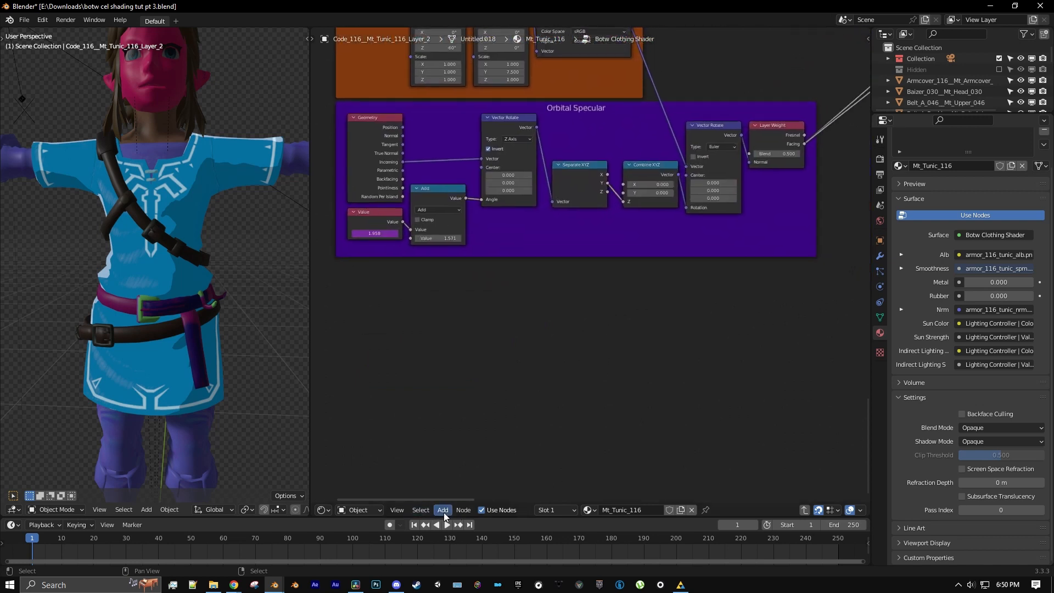
{"action": "left_click", "coordinate": [443, 510]}
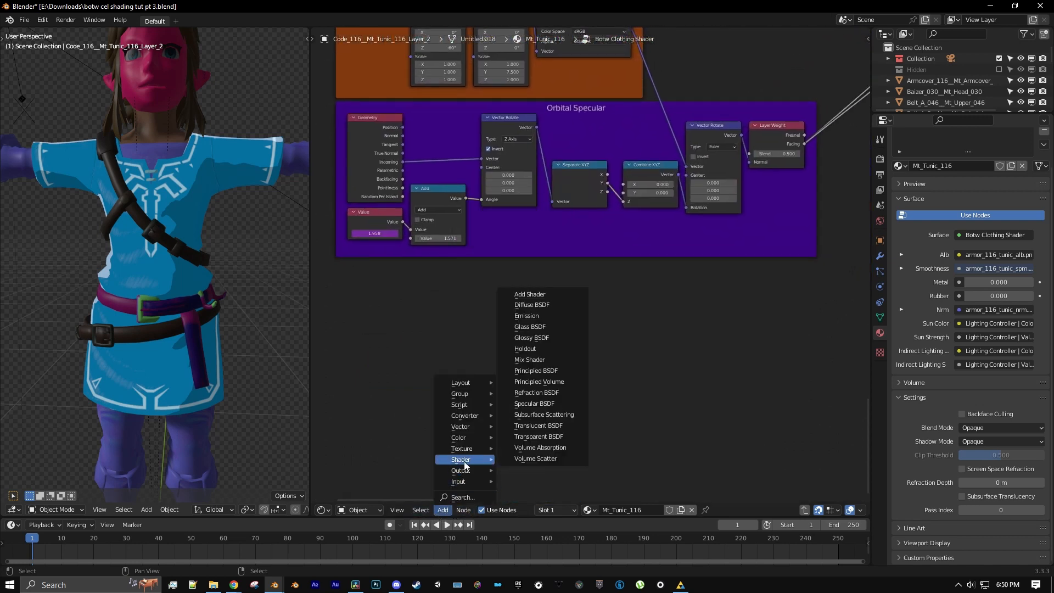
{"action": "left_click", "coordinate": [531, 304]}
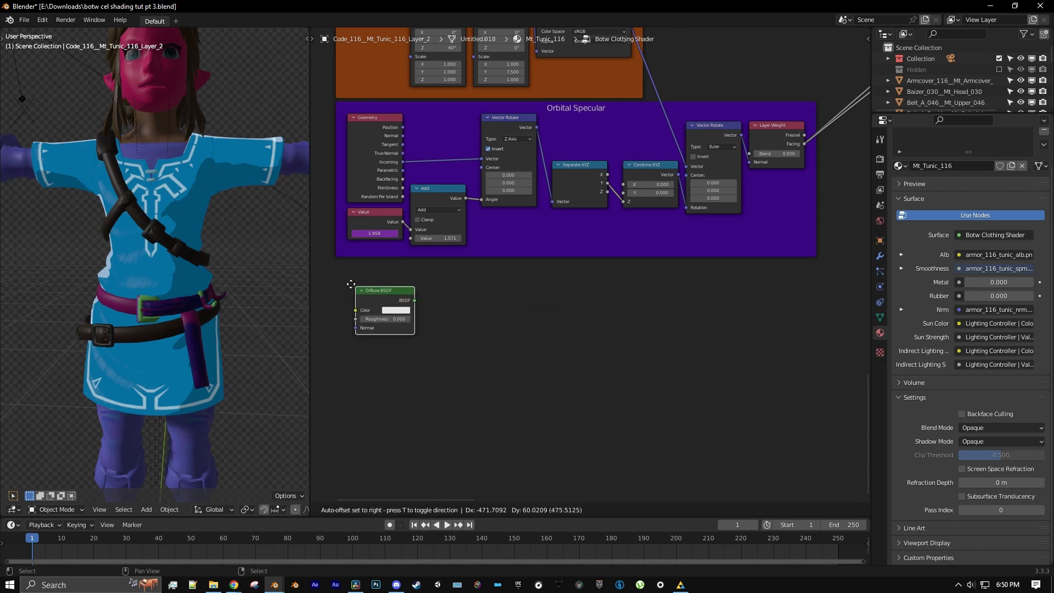
{"action": "left_click", "coordinate": [443, 510]}
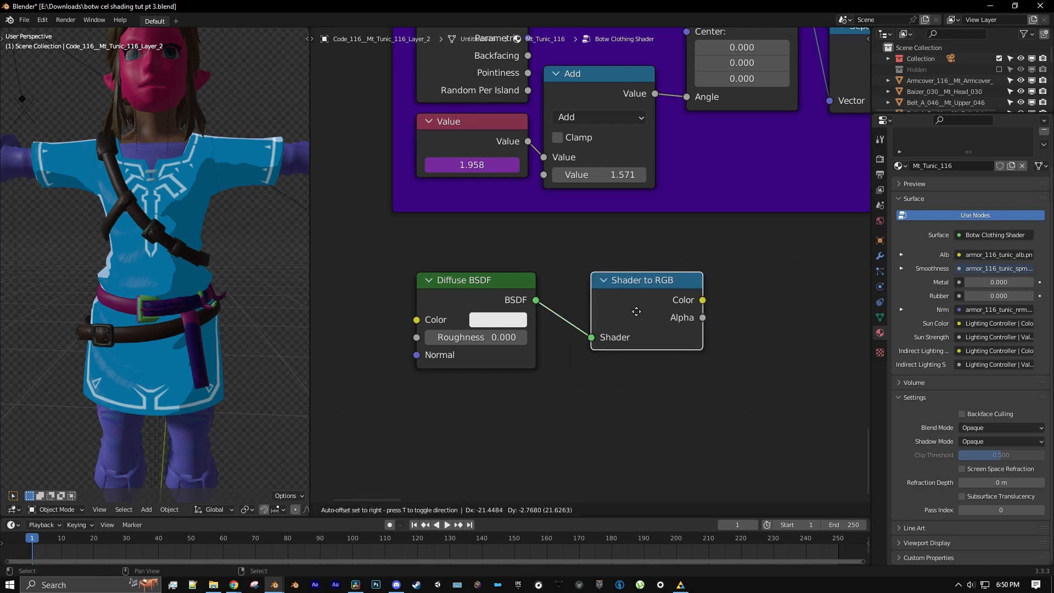
{"action": "left_click", "coordinate": [443, 510]}
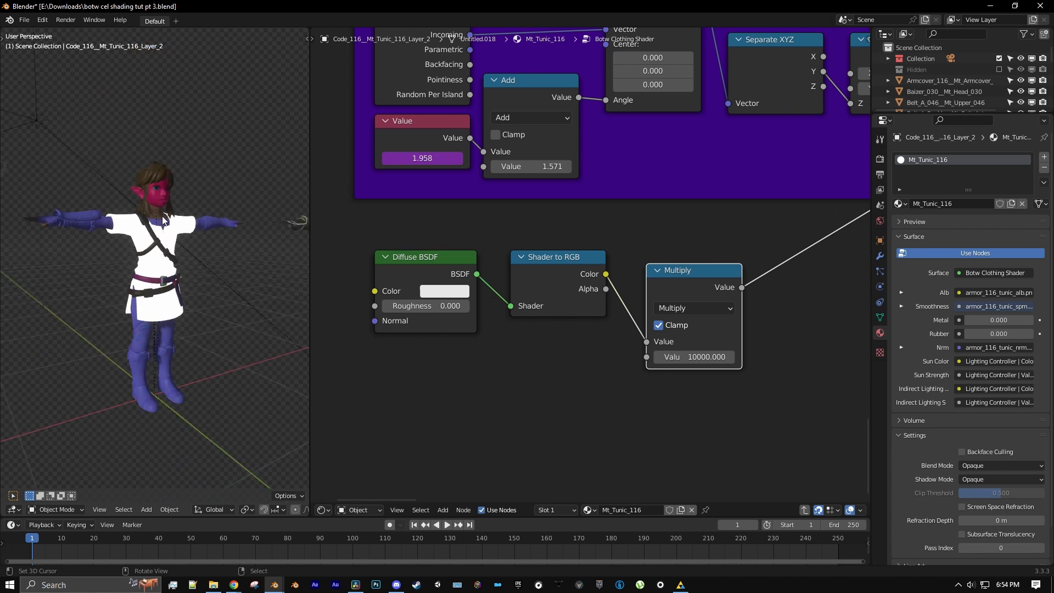
{"action": "mouse_move", "coordinate": [22, 111]}
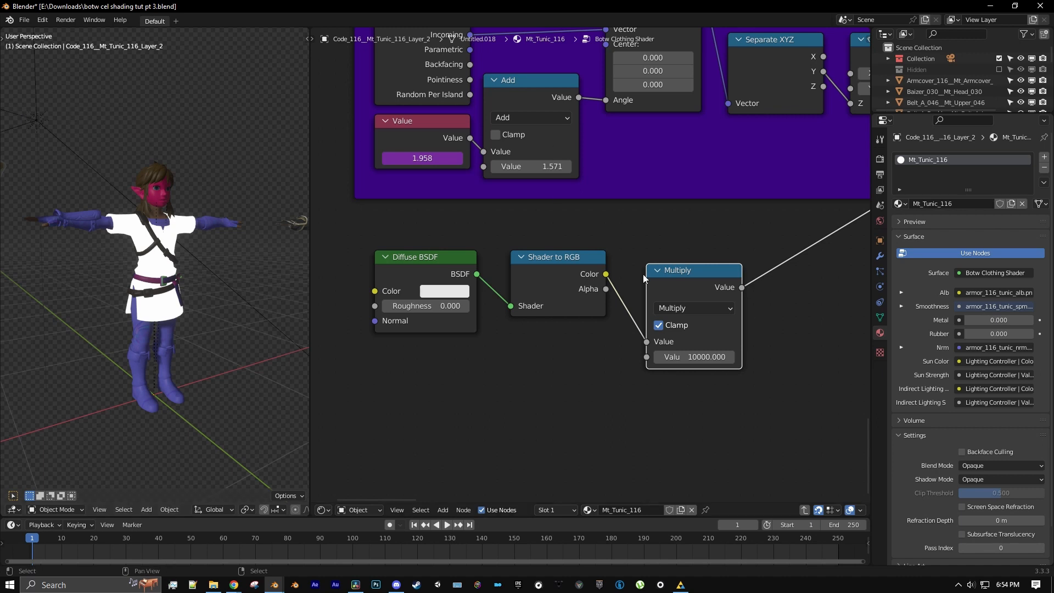
{"action": "mouse_move", "coordinate": [880, 221]}
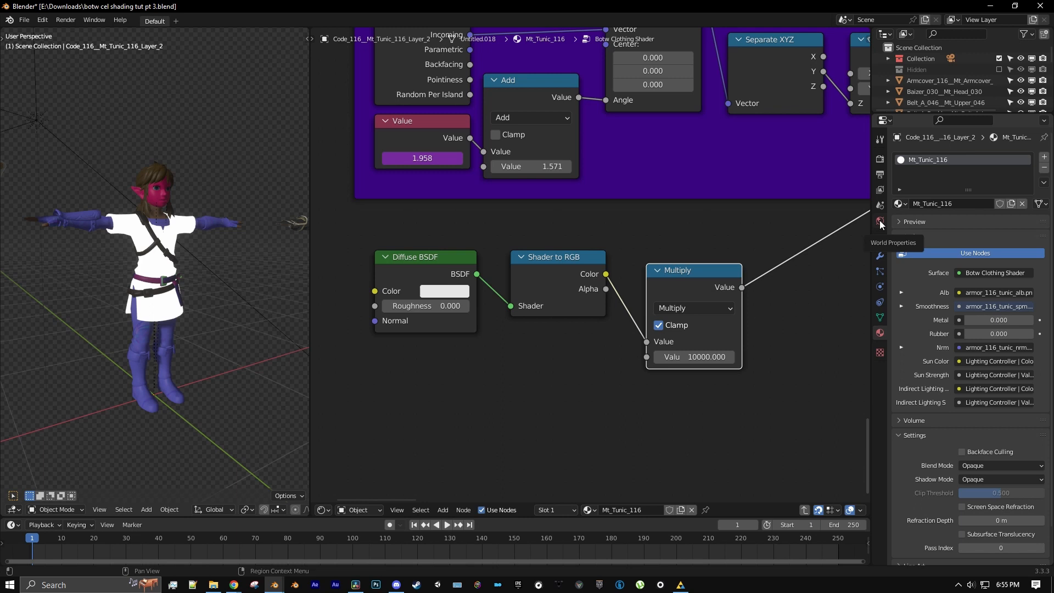
{"action": "left_click", "coordinate": [880, 220]}
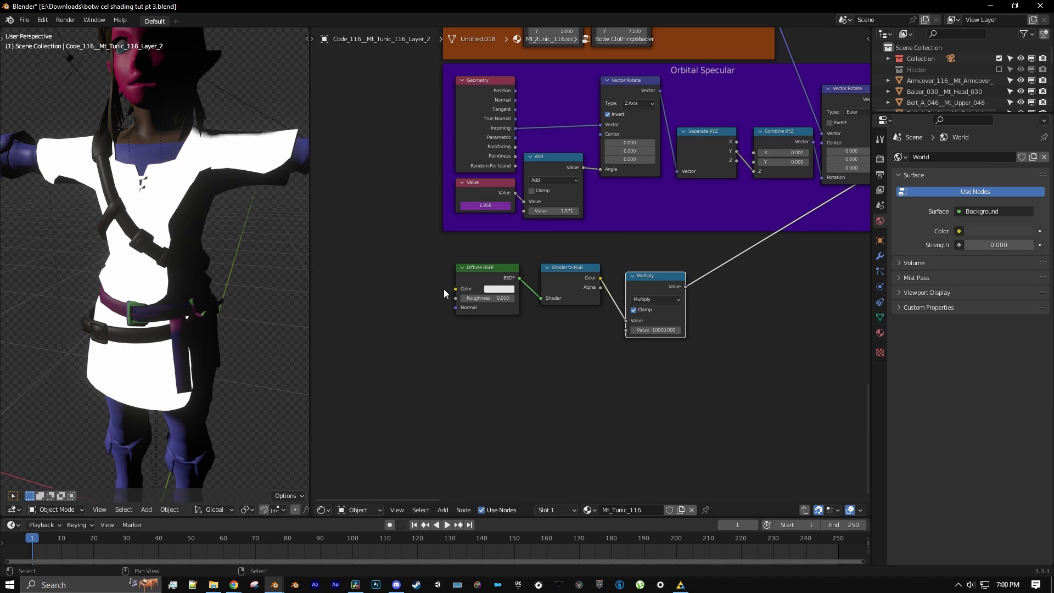
Step: Add a Normal node feeding an Euler Vector Rotate node's vector input
{"action": "left_click", "coordinate": [443, 510]}
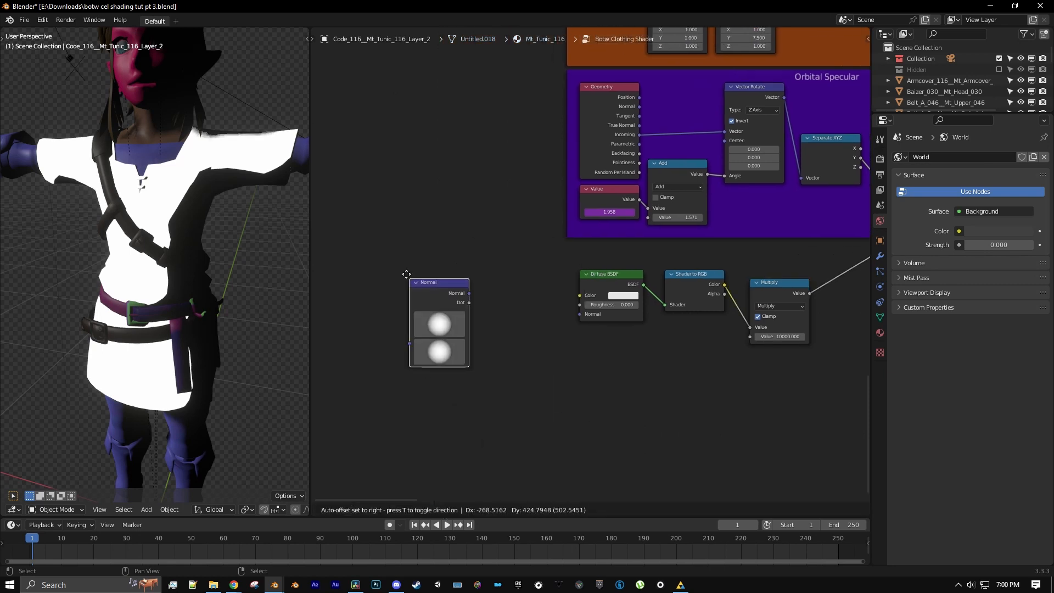
{"action": "left_click", "coordinate": [442, 510]}
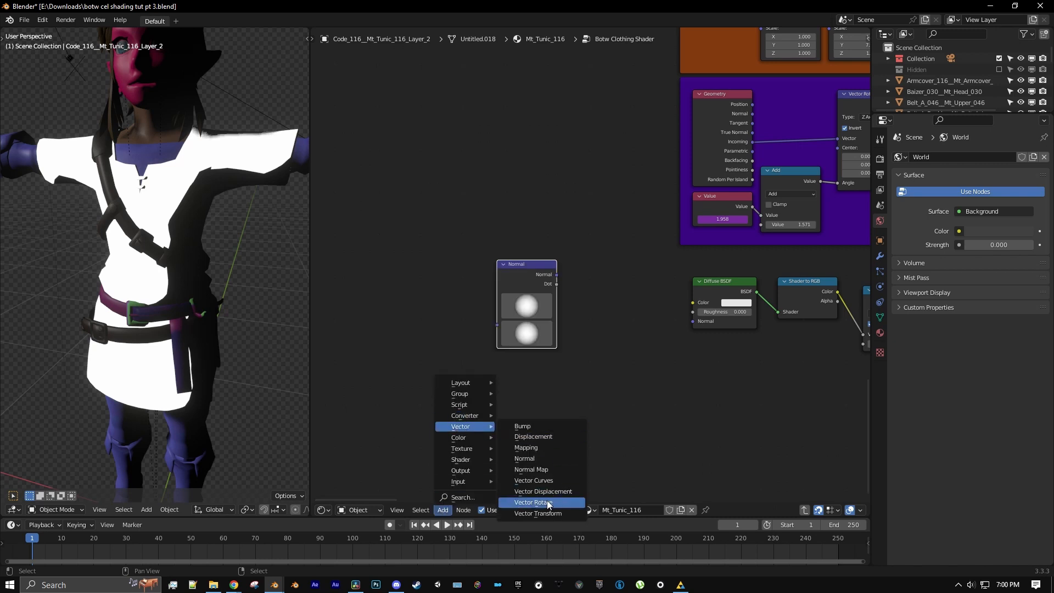
{"action": "left_click", "coordinate": [534, 502]}
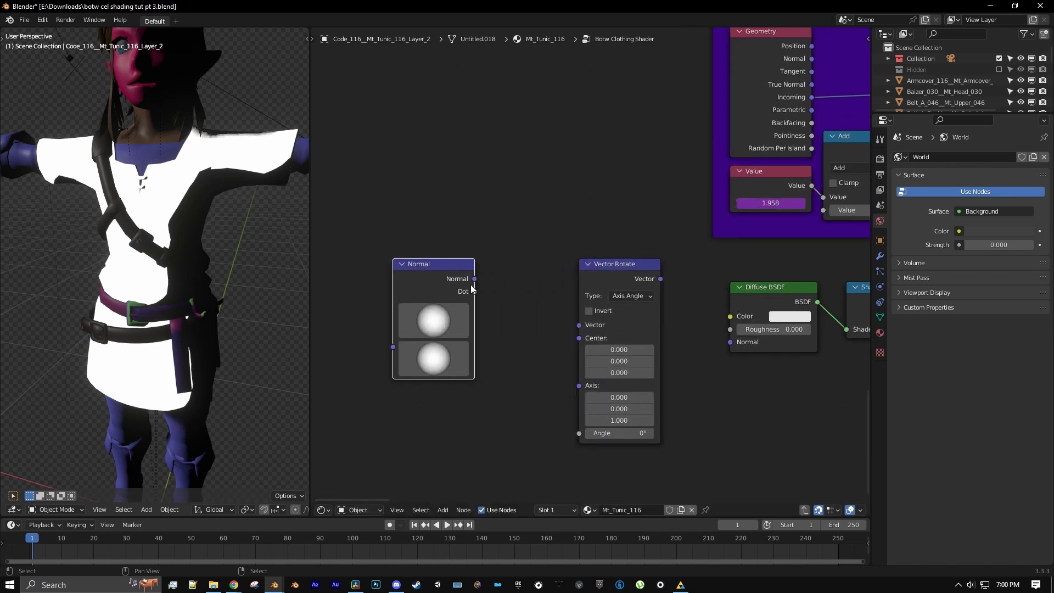
{"action": "left_click_drag", "start_coordinate": [474, 278], "coordinate": [579, 324]}
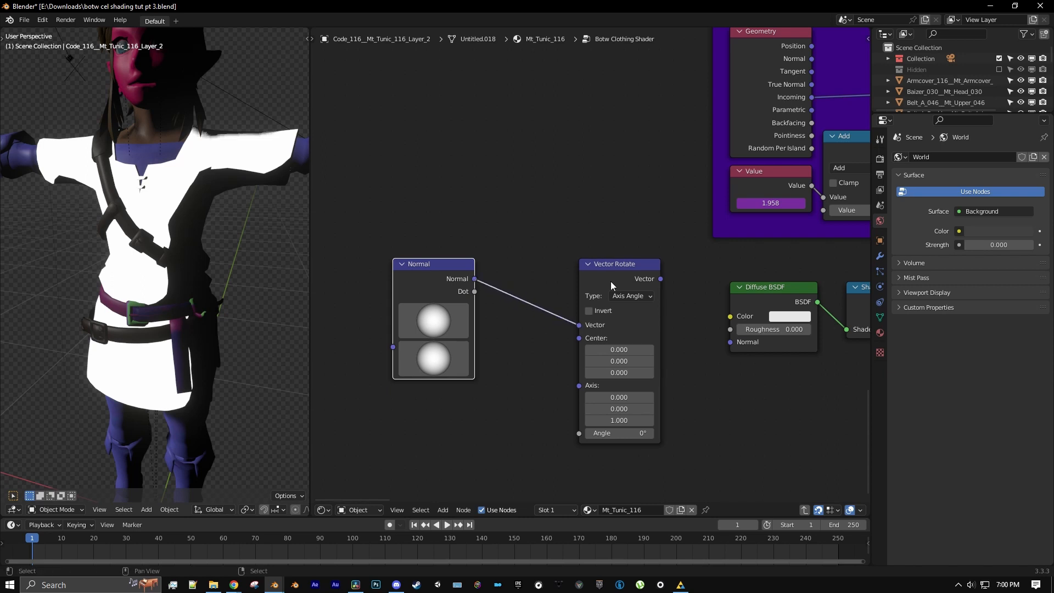
{"action": "left_click", "coordinate": [631, 296]}
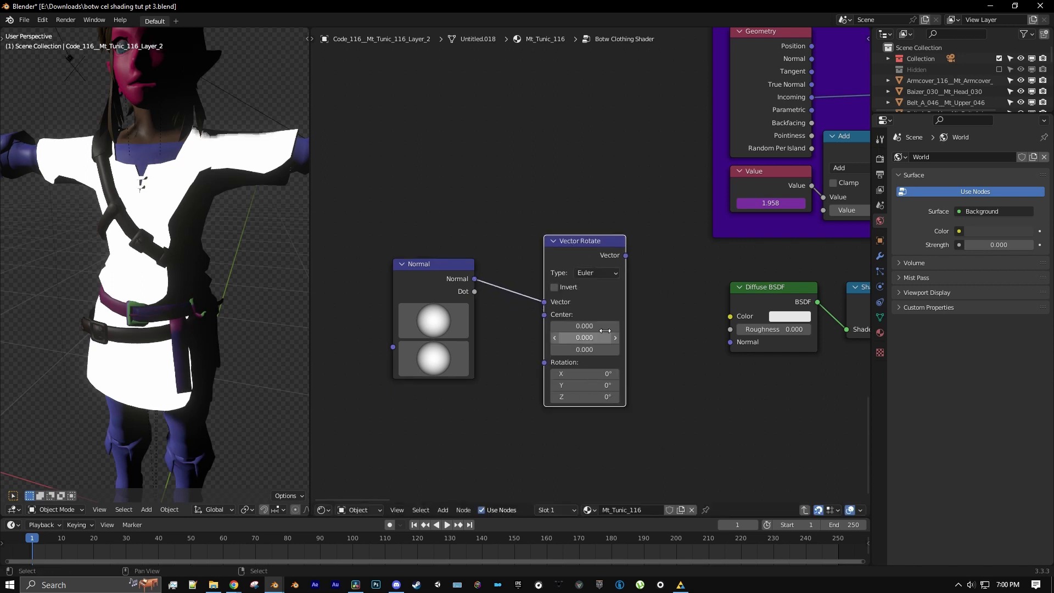
Step: Link the rotated vector into the Diffuse BSDF normal and toggle soft shadows off and on
{"action": "scroll", "scroll_direction": "down", "scroll_amount": 3}
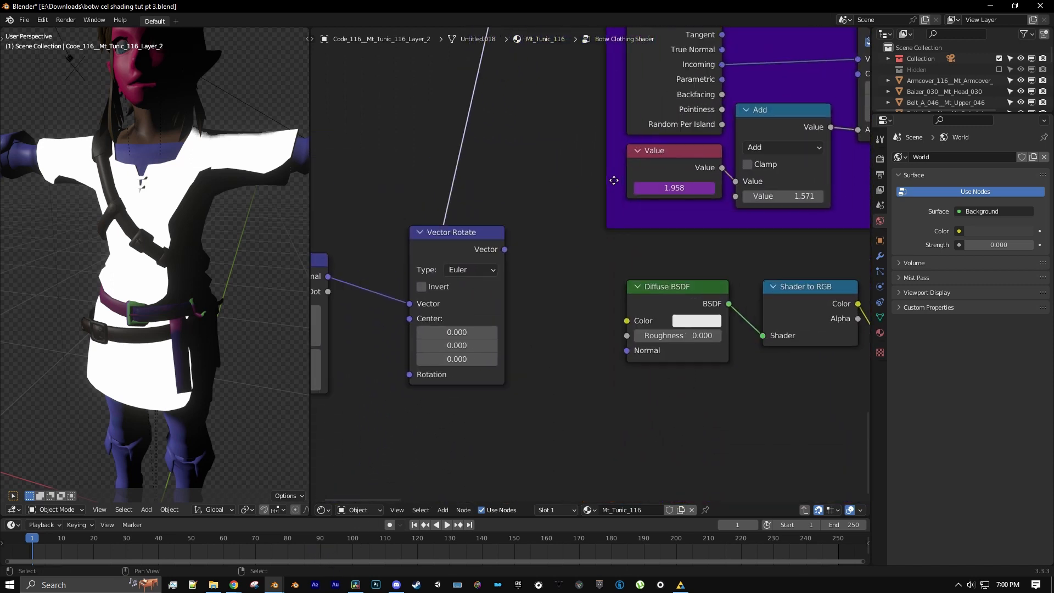
{"action": "left_click_drag", "start_coordinate": [498, 248], "coordinate": [630, 356]}
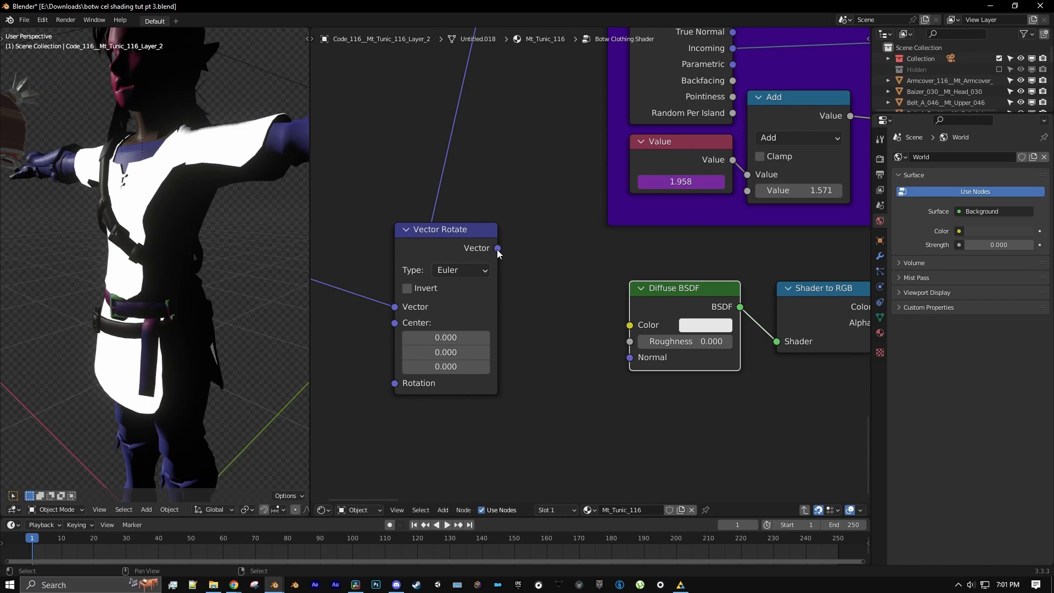
{"action": "left_click_drag", "start_coordinate": [498, 247], "coordinate": [629, 357]}
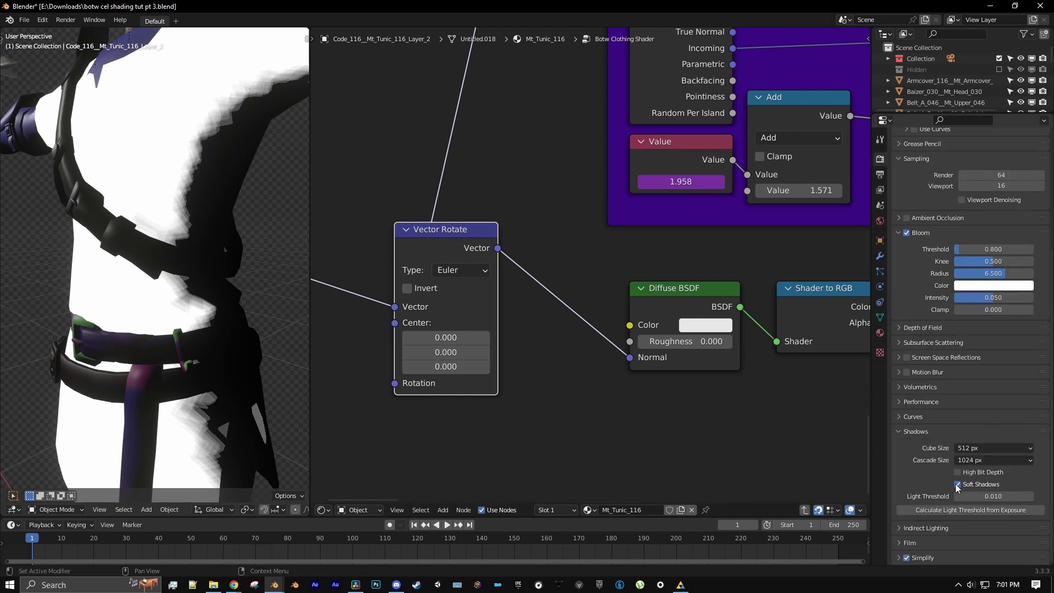
{"action": "left_click", "coordinate": [957, 484]}
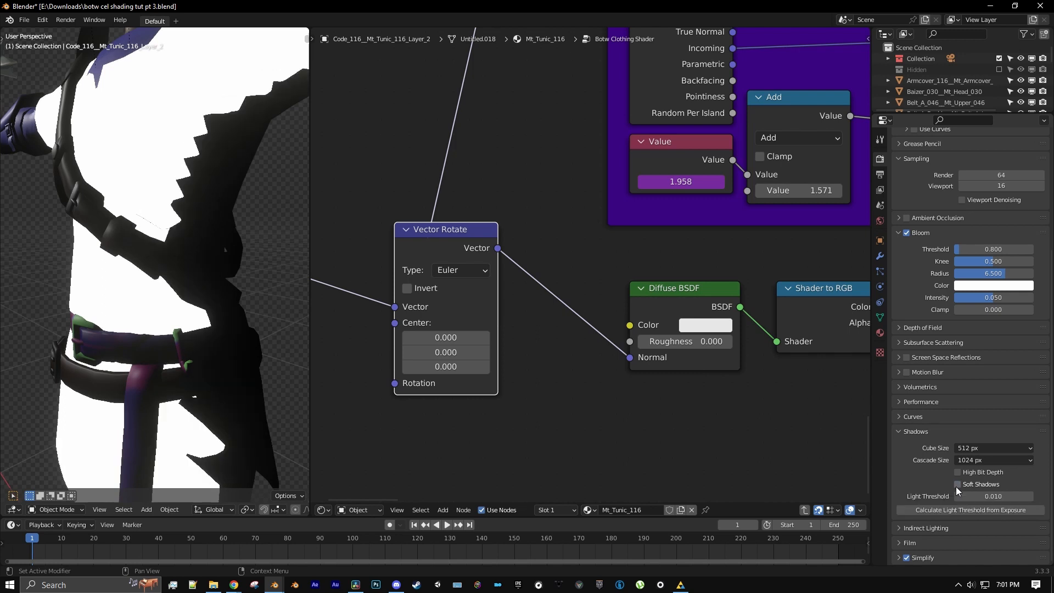
{"action": "left_click", "coordinate": [957, 484]}
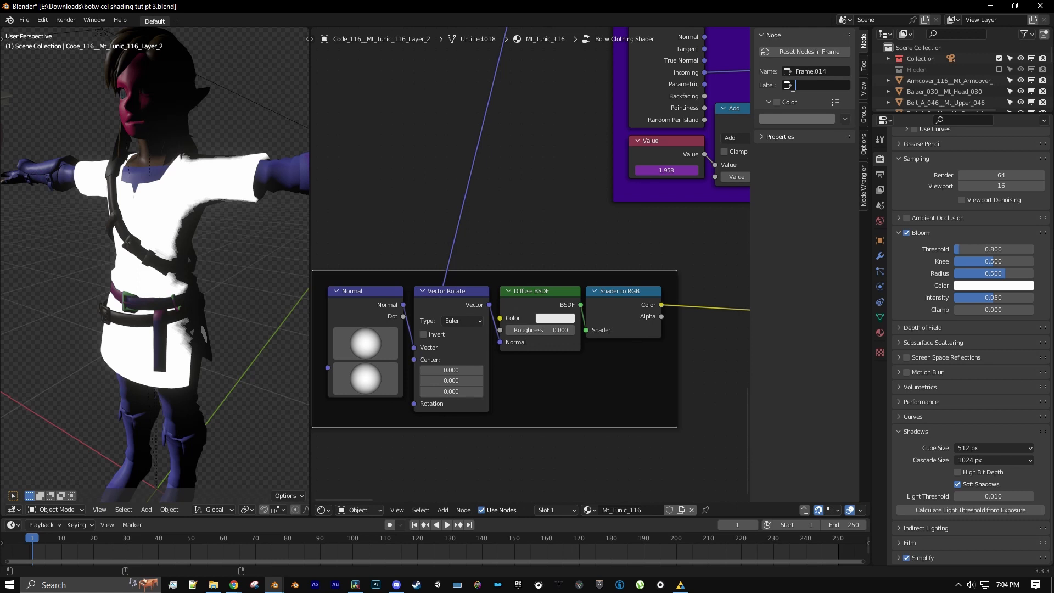
Step: Label the frame around the normal, rotation, diffuse and Shader to RGB nodes 'Scene Lighting Data'
{"action": "type", "text": "Scene Lighting"}
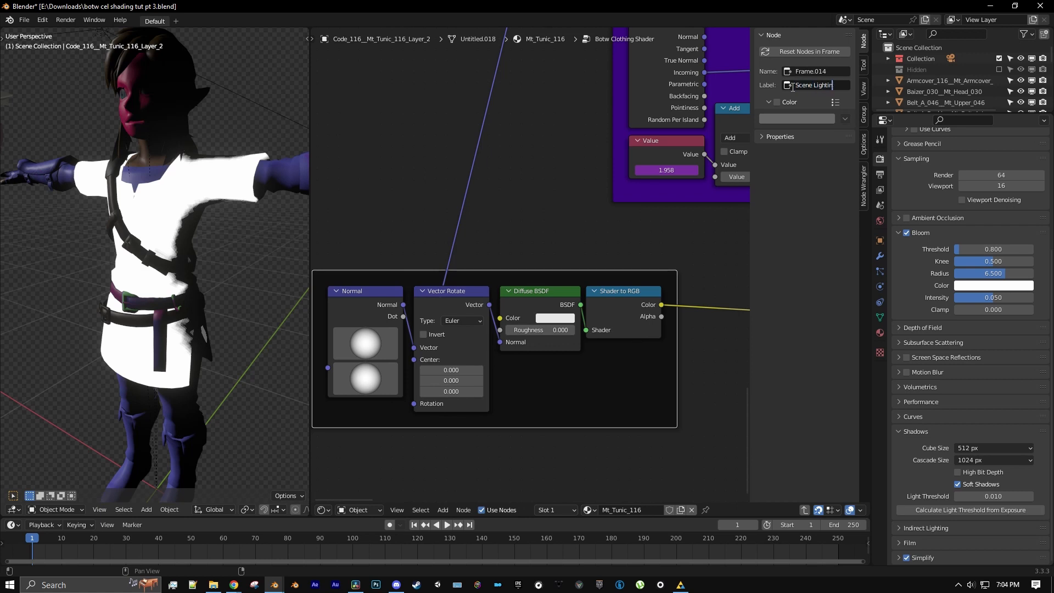
{"action": "type", "text": "g Data"}
{"action": "key", "text": "Return"}
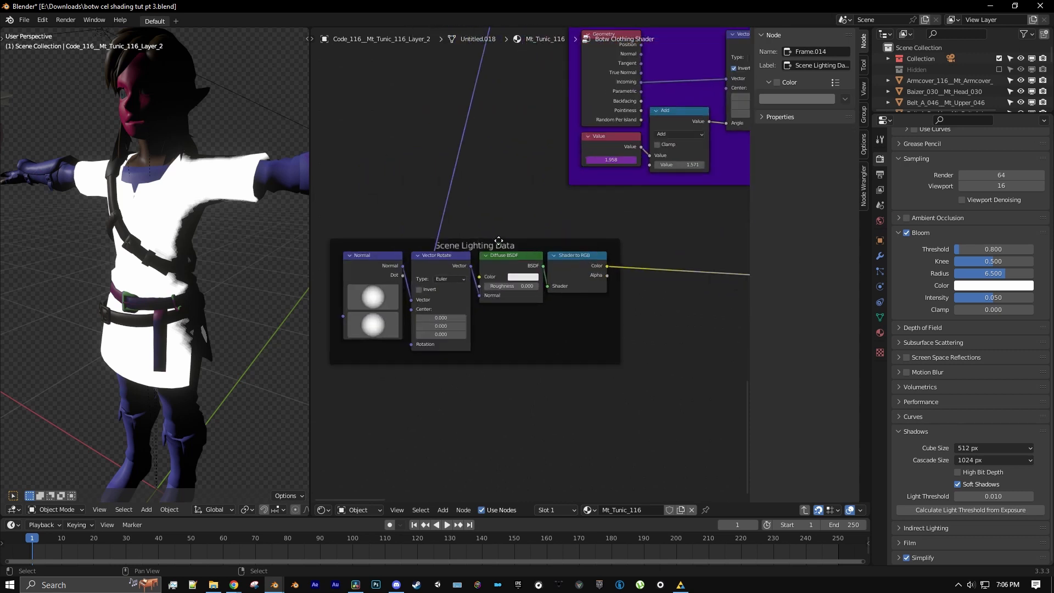
{"action": "left_click", "coordinate": [797, 99]}
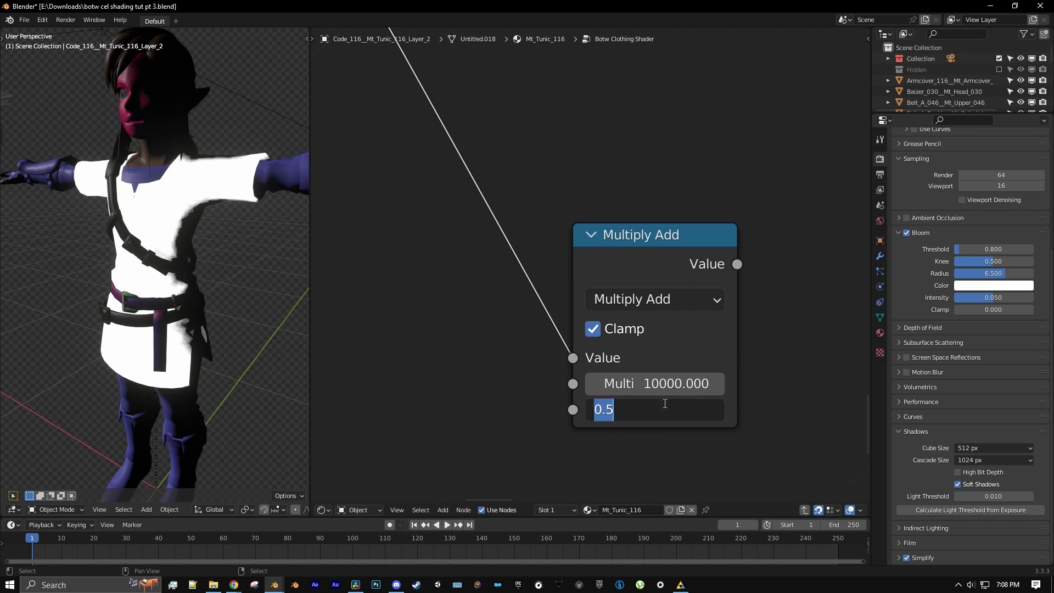
Step: Enter -1000 as the Multiply Add addend and switch the second math node to Multiply
{"action": "type", "text": "-1000"}
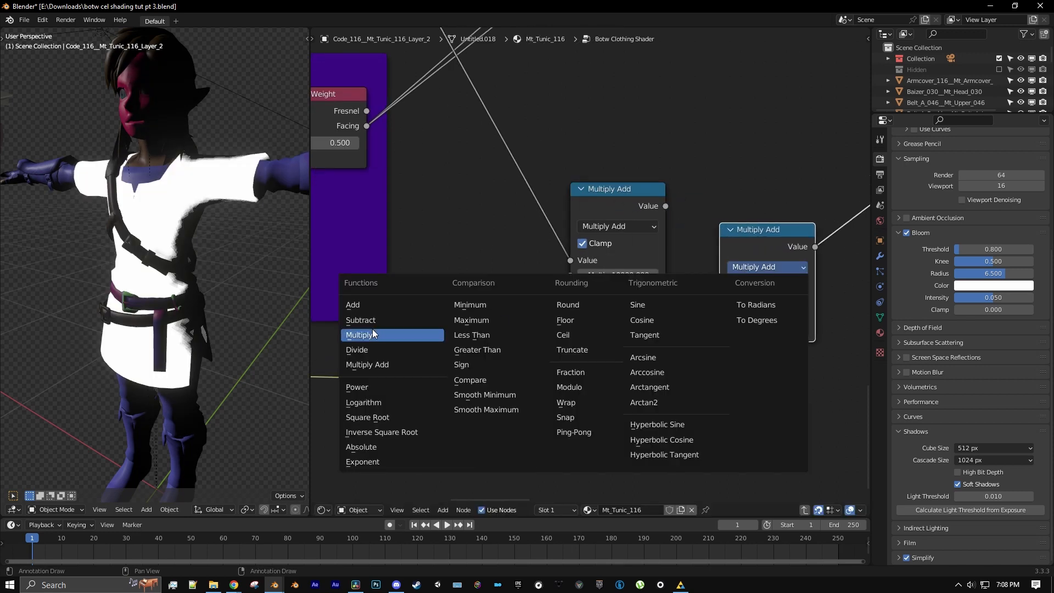
{"action": "left_click", "coordinate": [361, 335]}
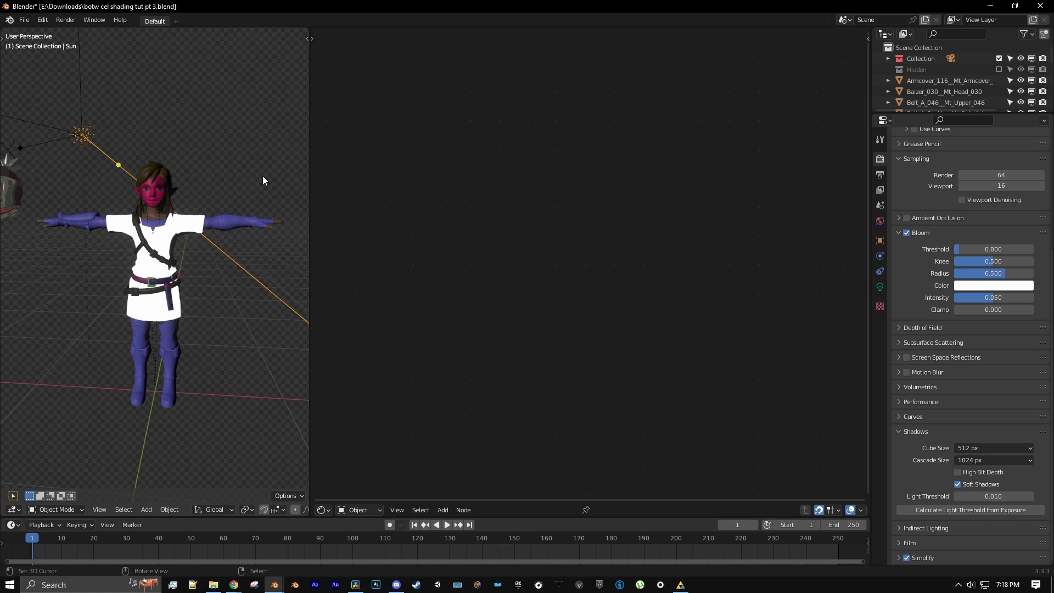
Step: Add two Multiply color mix nodes at factor 1.0 and wire the lighting colors into them
{"action": "left_click_drag", "start_coordinate": [263, 180], "coordinate": [112, 180]}
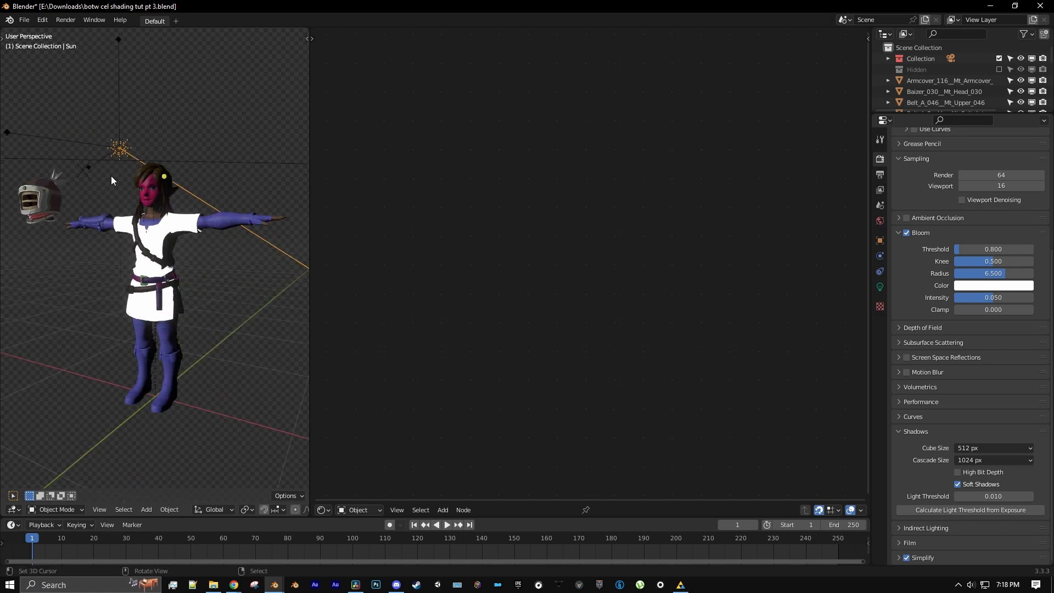
{"action": "mouse_move", "coordinate": [212, 187]}
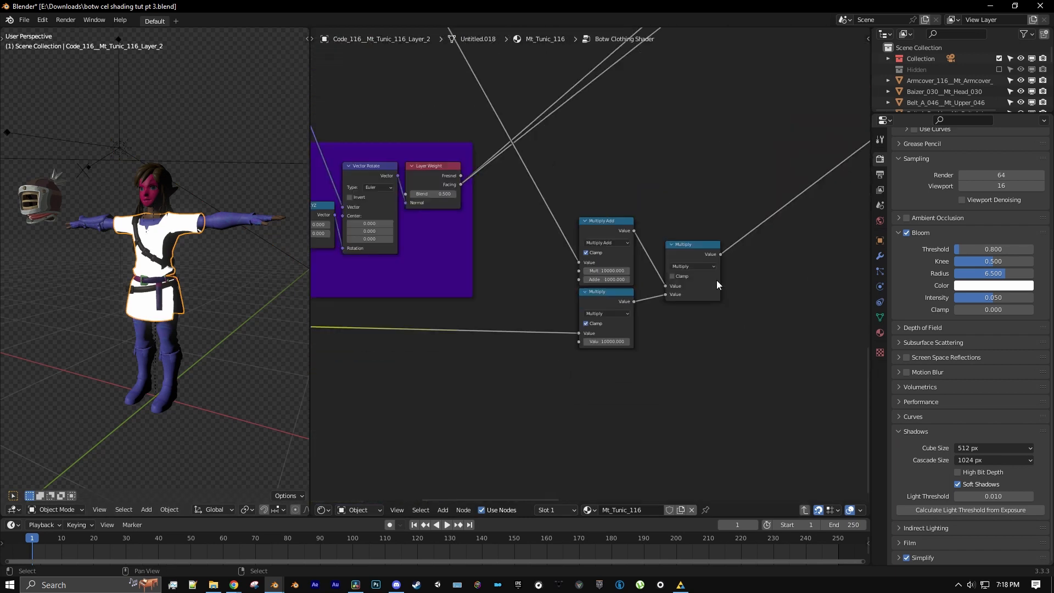
{"action": "left_click", "coordinate": [443, 510]}
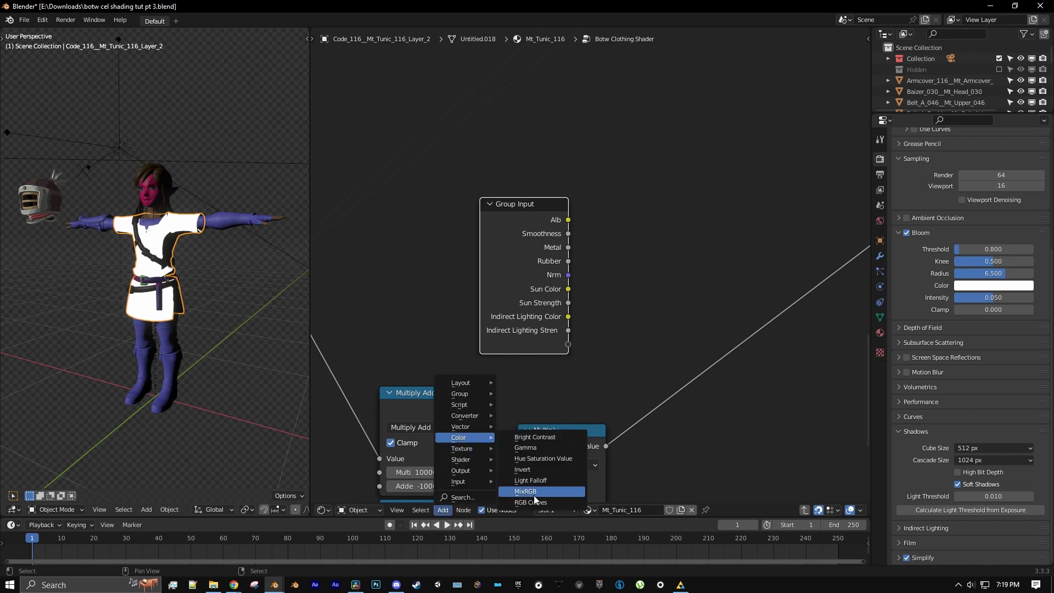
{"action": "left_click", "coordinate": [525, 492]}
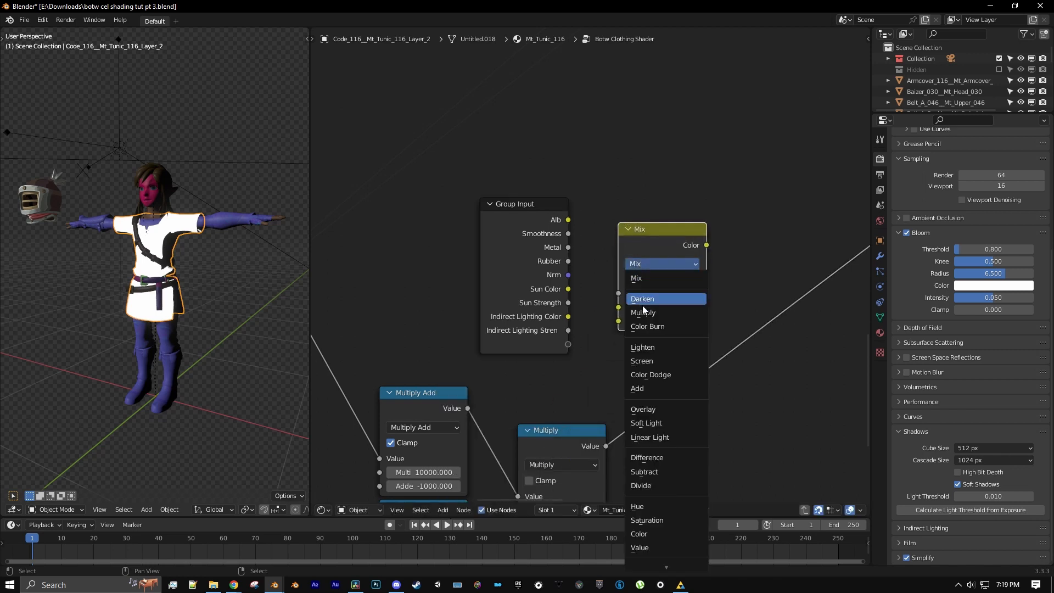
{"action": "left_click", "coordinate": [643, 312]}
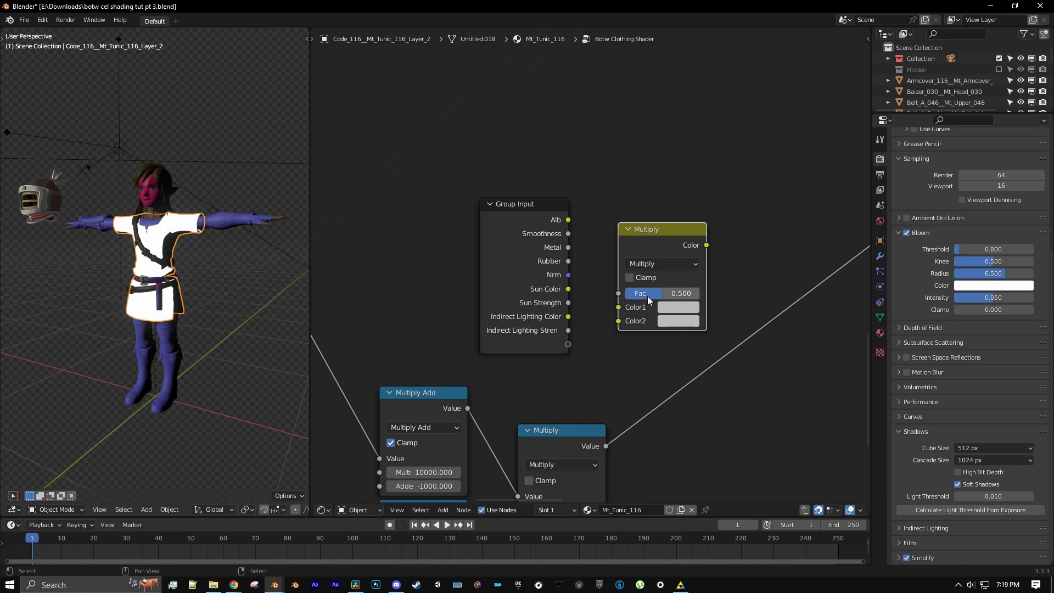
{"action": "left_click_drag", "start_coordinate": [644, 228], "coordinate": [685, 191]}
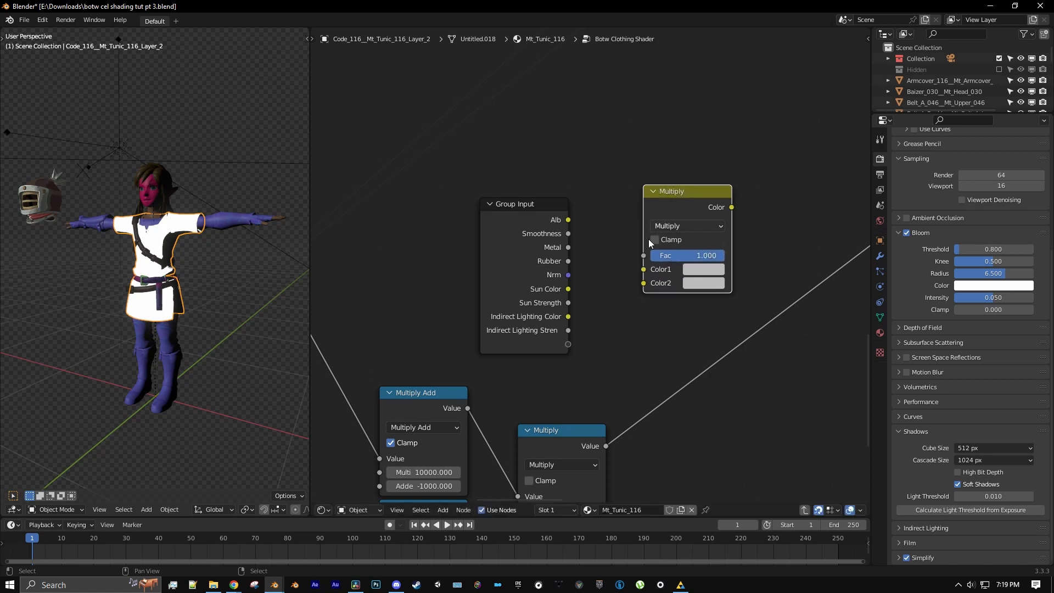
{"action": "left_click_drag", "start_coordinate": [568, 289], "coordinate": [644, 269]}
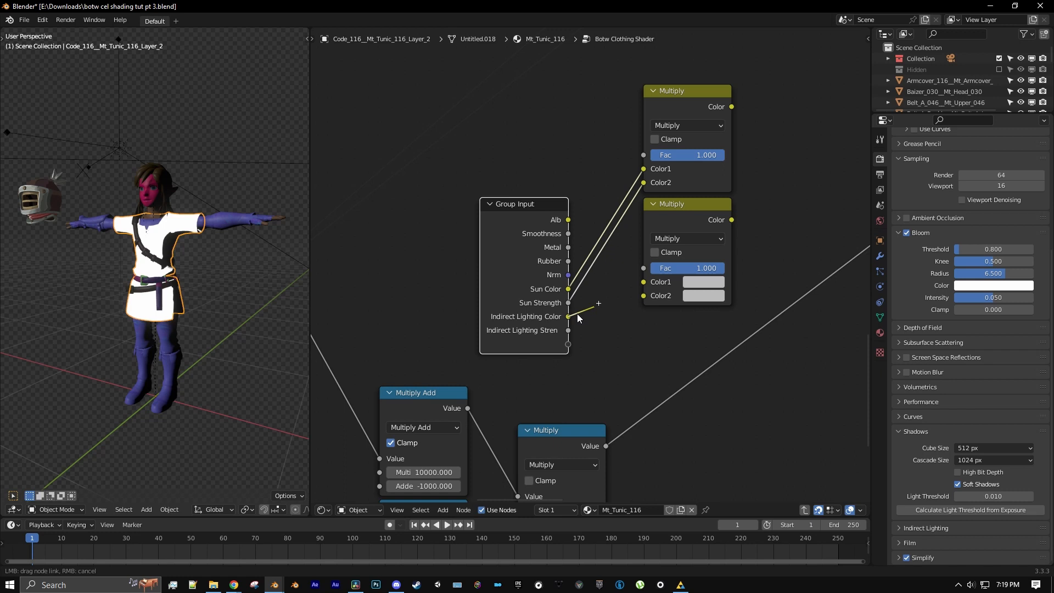
{"action": "left_click", "coordinate": [568, 316]}
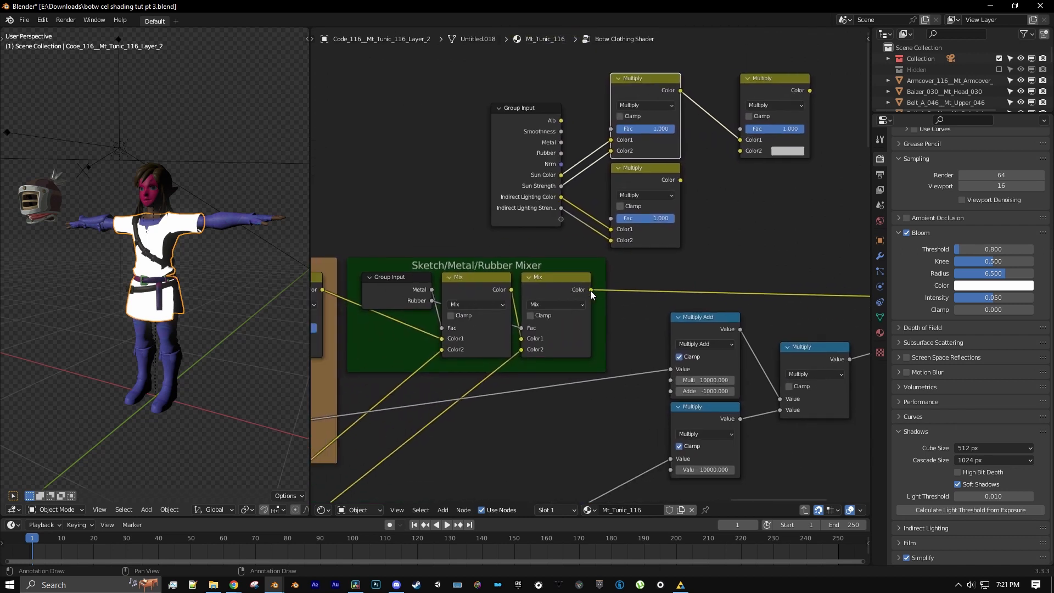
Step: Link the Sketch/Metal/Rubber Mixer color into the lighting Multiply nodes
{"action": "left_click_drag", "start_coordinate": [590, 294], "coordinate": [741, 151]}
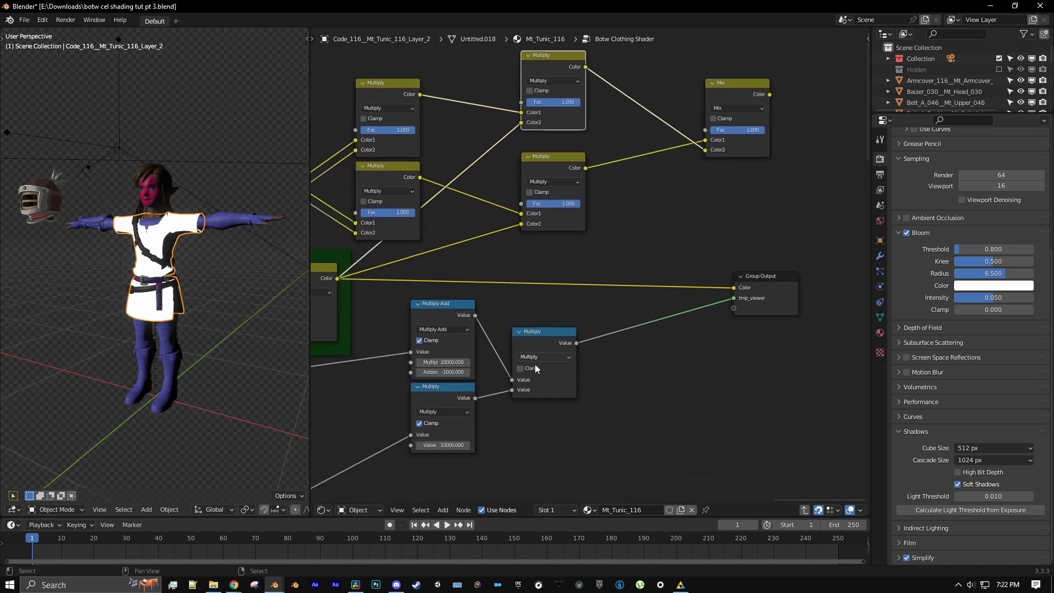
{"action": "mouse_move", "coordinate": [577, 343]}
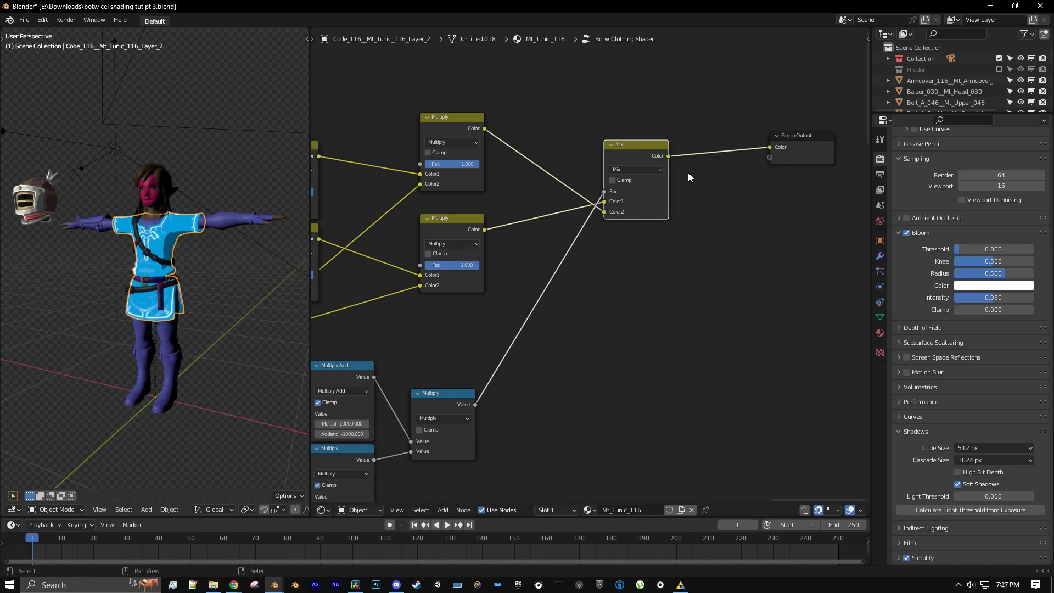
Step: Frame the math nodes under the label 'Sunlight'
{"action": "left_click", "coordinate": [442, 510]}
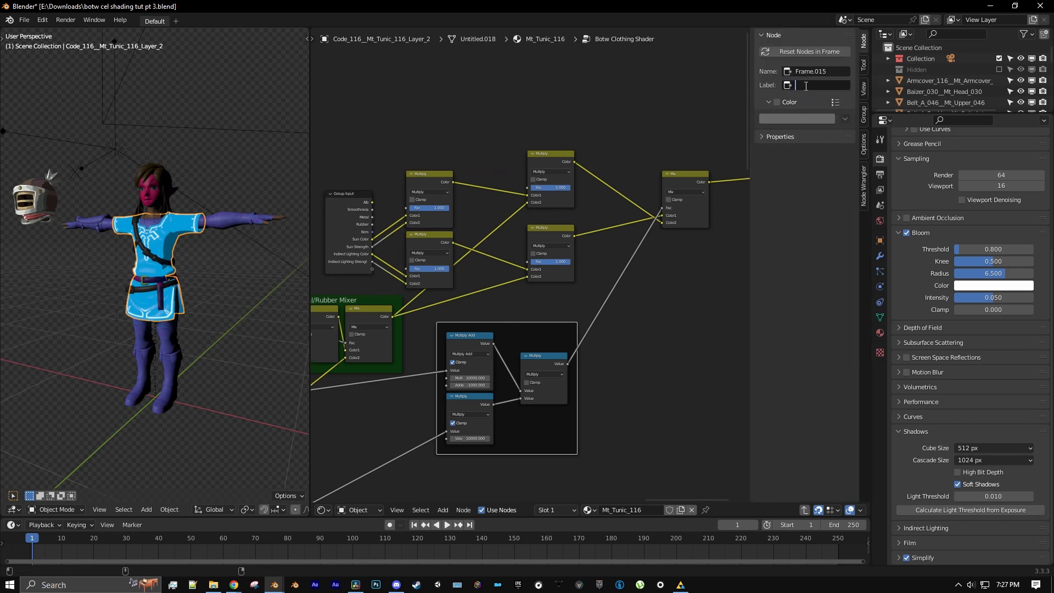
{"action": "type", "text": "Sunligh"}
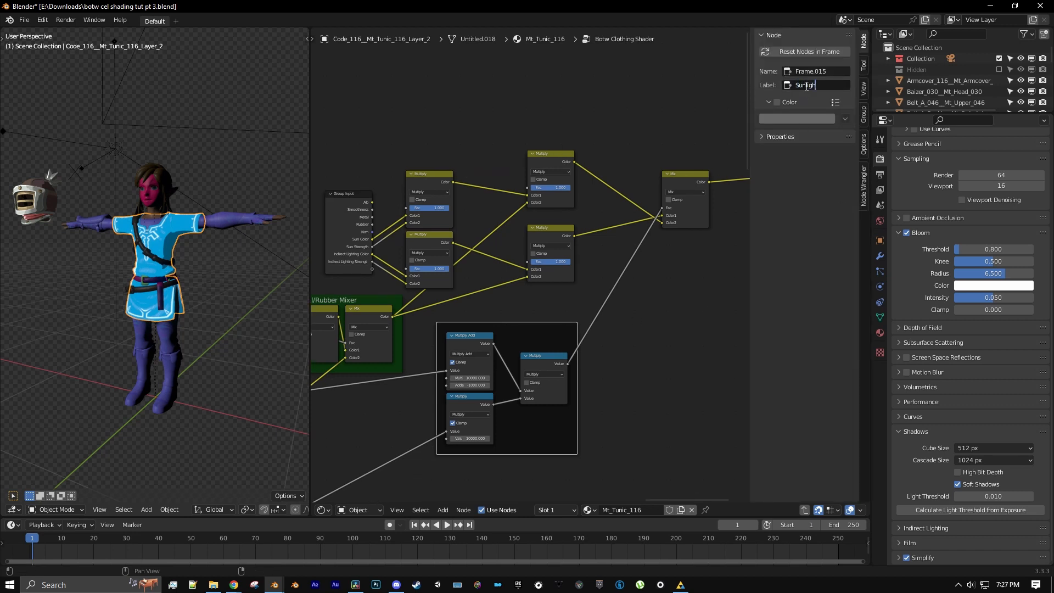
{"action": "key", "text": "Return"}
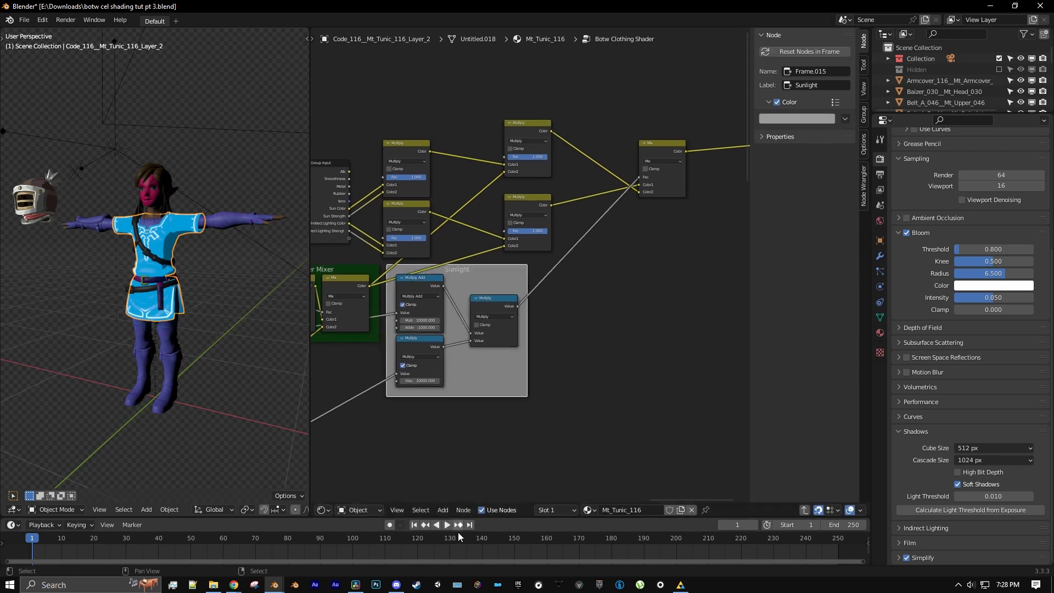
Step: Add two more frames labelled 'Sunlight Color Tint' and 'Indirect Light'
{"action": "left_click", "coordinate": [443, 510]}
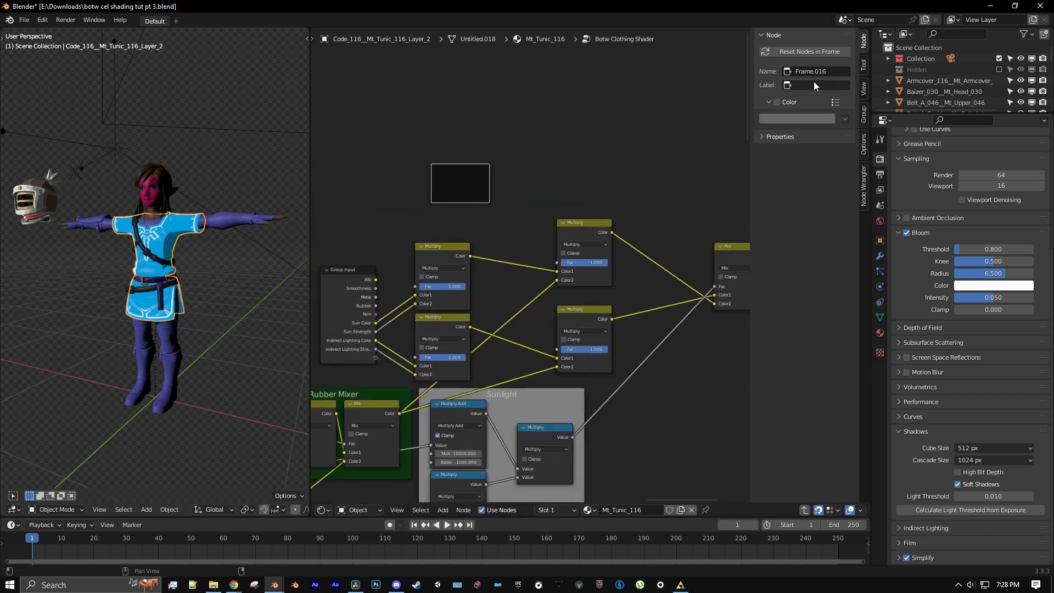
{"action": "type", "text": "Sunlight Color Tint"}
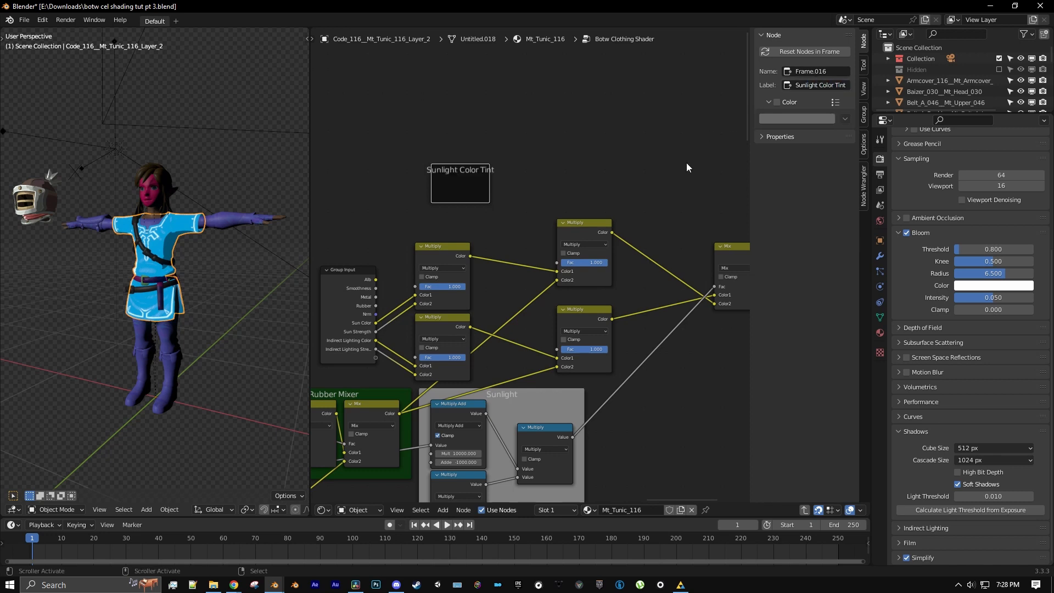
{"action": "left_click", "coordinate": [442, 510]}
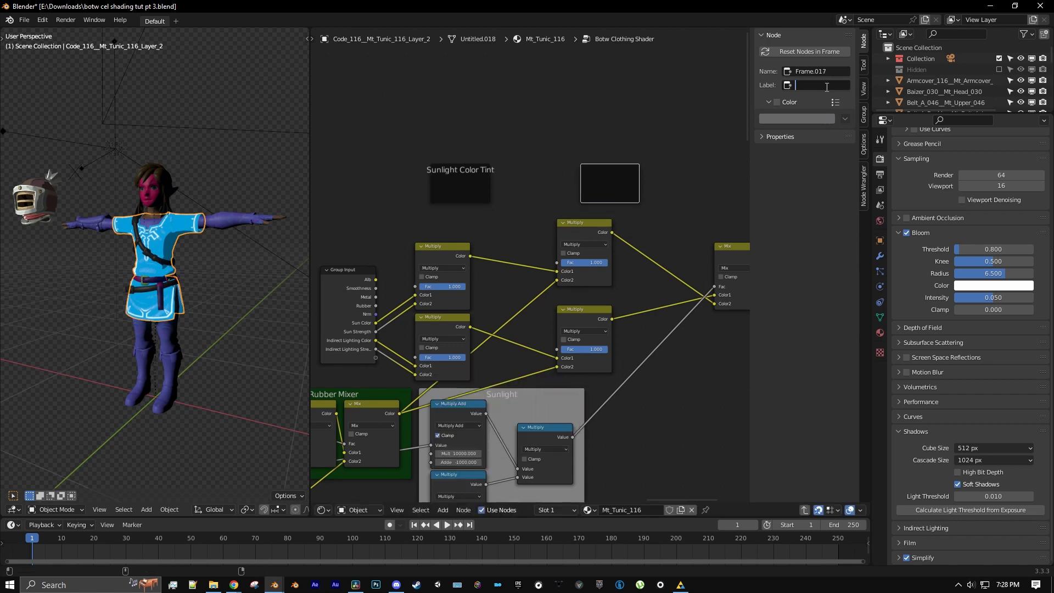
{"action": "type", "text": "Indirect"}
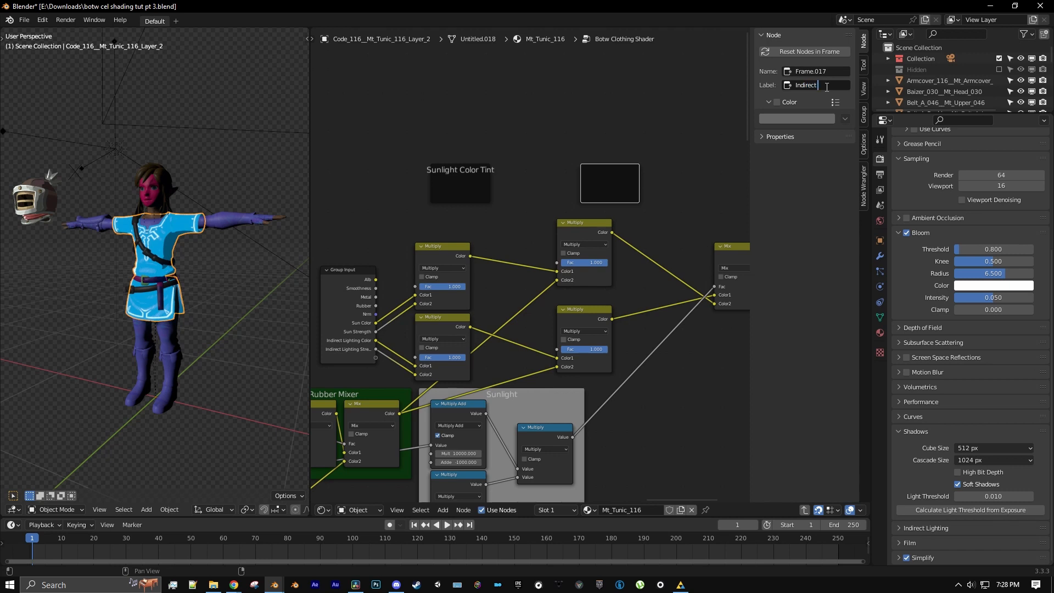
{"action": "type", "text": "Light"}
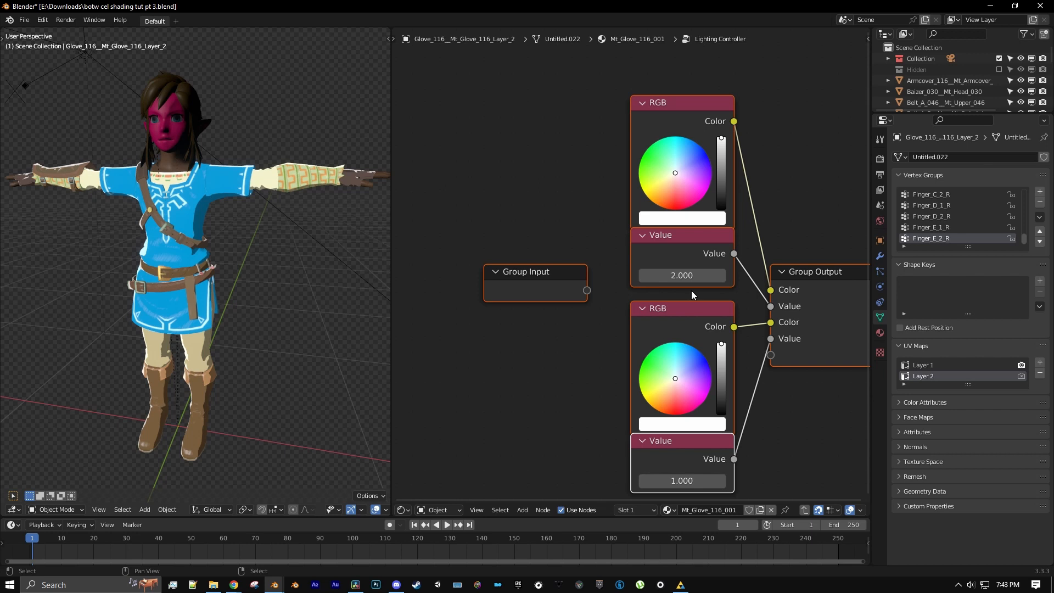
Step: Tint the Lighting Controller colors pale green with strengths 8.9 and 0.3
{"action": "left_click", "coordinate": [668, 171]}
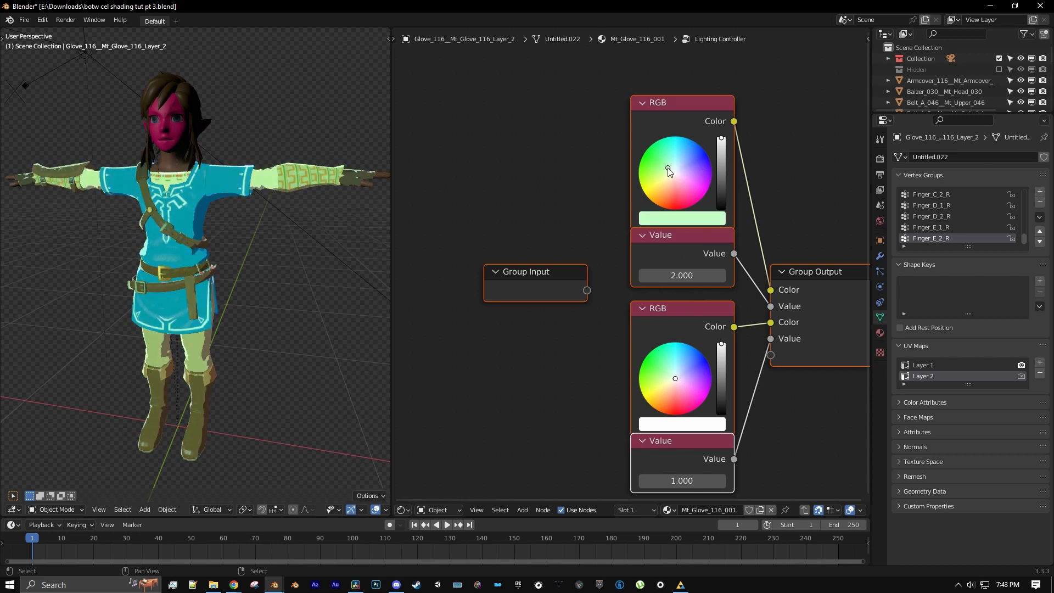
{"action": "left_click", "coordinate": [666, 375]}
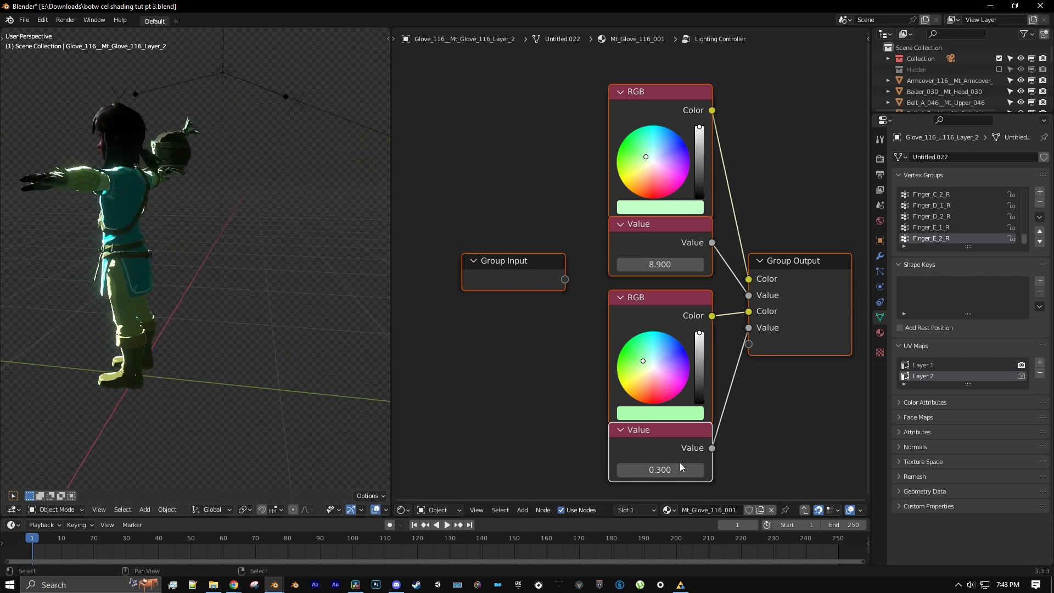
{"action": "left_click_drag", "start_coordinate": [660, 470], "coordinate": [686, 470]}
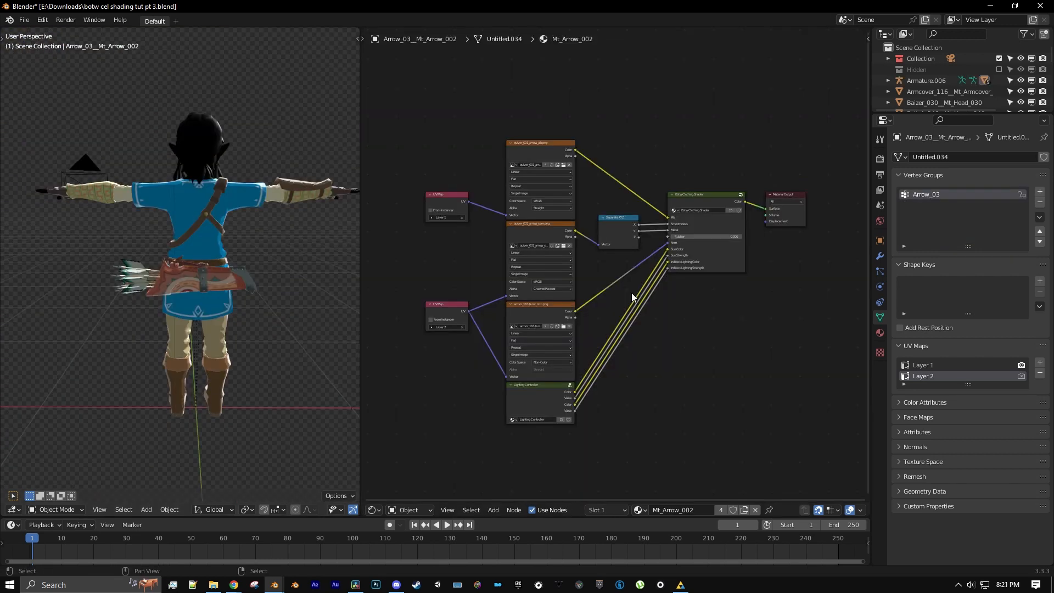
{"action": "mouse_move", "coordinate": [376, 317]}
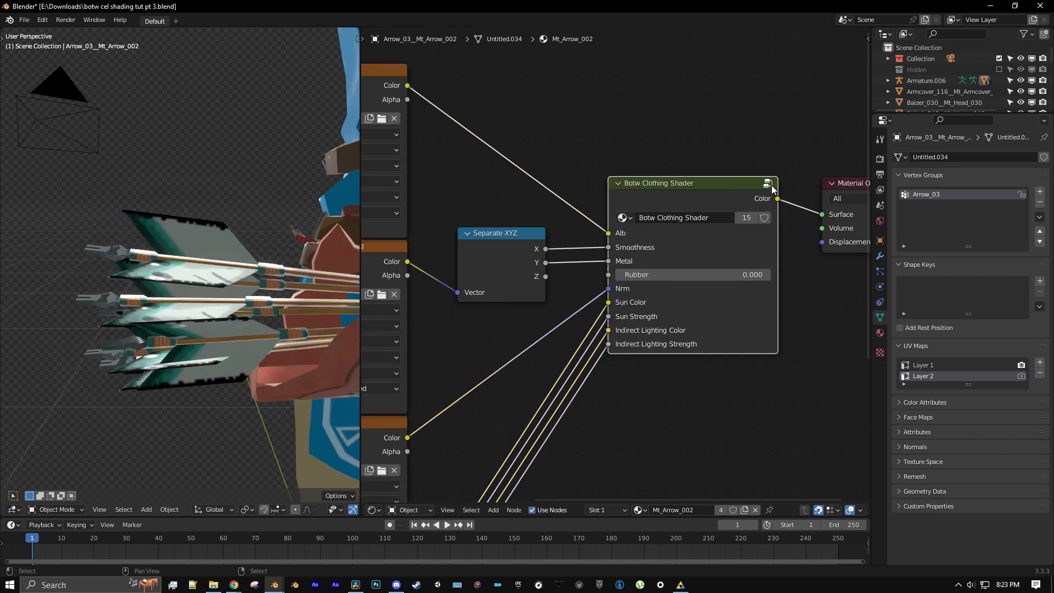
Step: Inside Botw Clothing Shader, plug the final Mix Color output into a new Mix Shader
{"action": "left_click", "coordinate": [493, 510]}
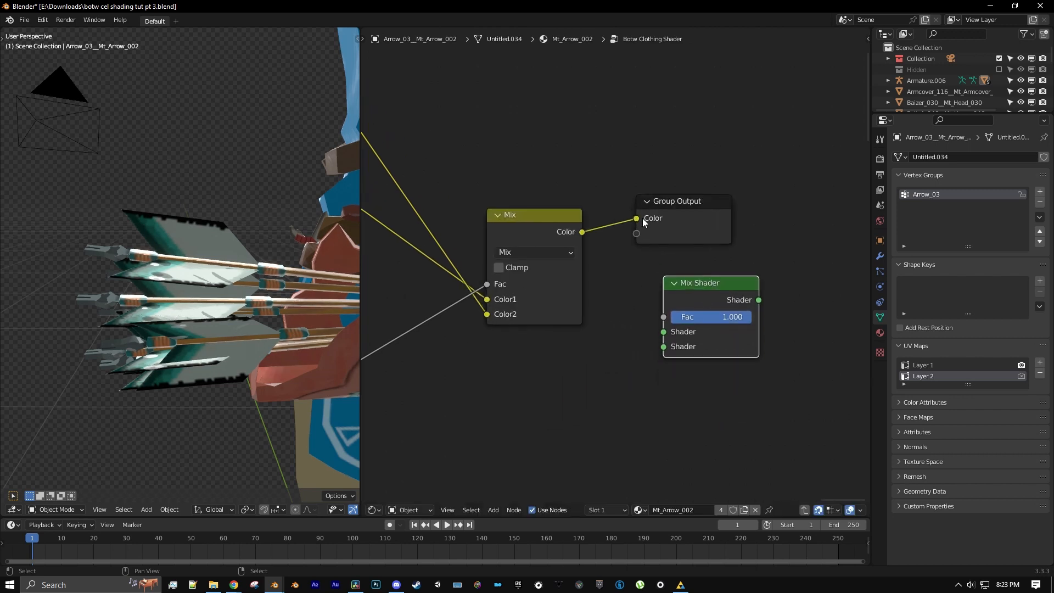
{"action": "left_click_drag", "start_coordinate": [636, 218], "coordinate": [602, 248]}
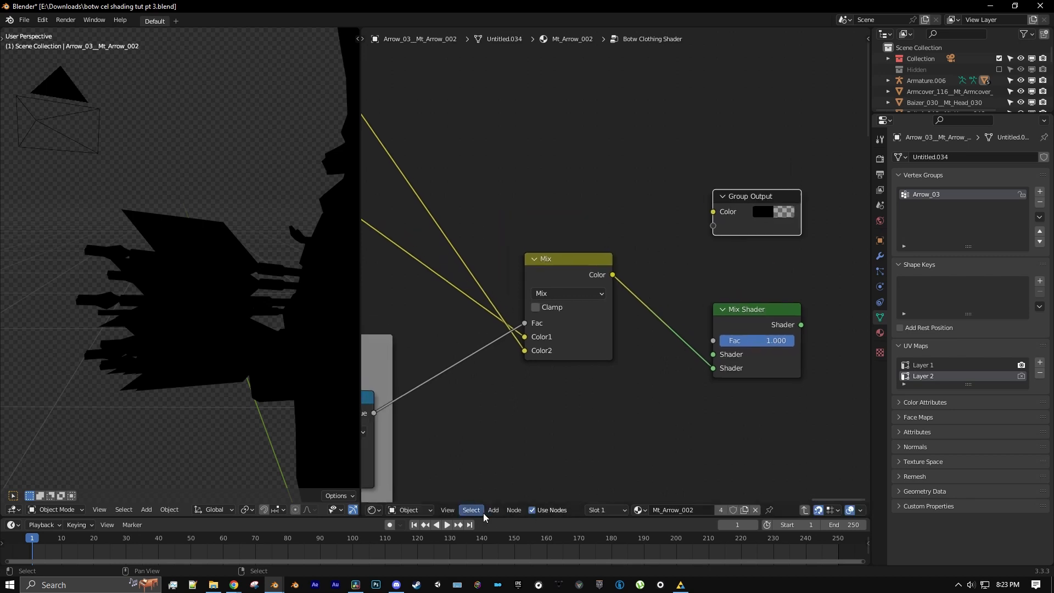
{"action": "left_click", "coordinate": [493, 510]}
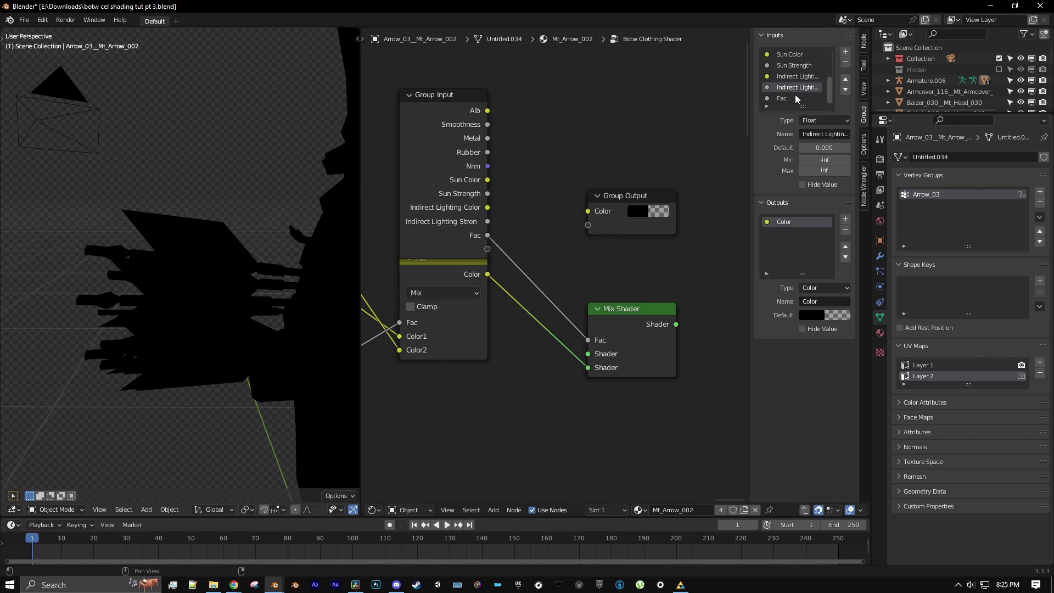
Step: Rename the Fac group input to 'Transparency' and move it above the Mix node
{"action": "left_click", "coordinate": [793, 98]}
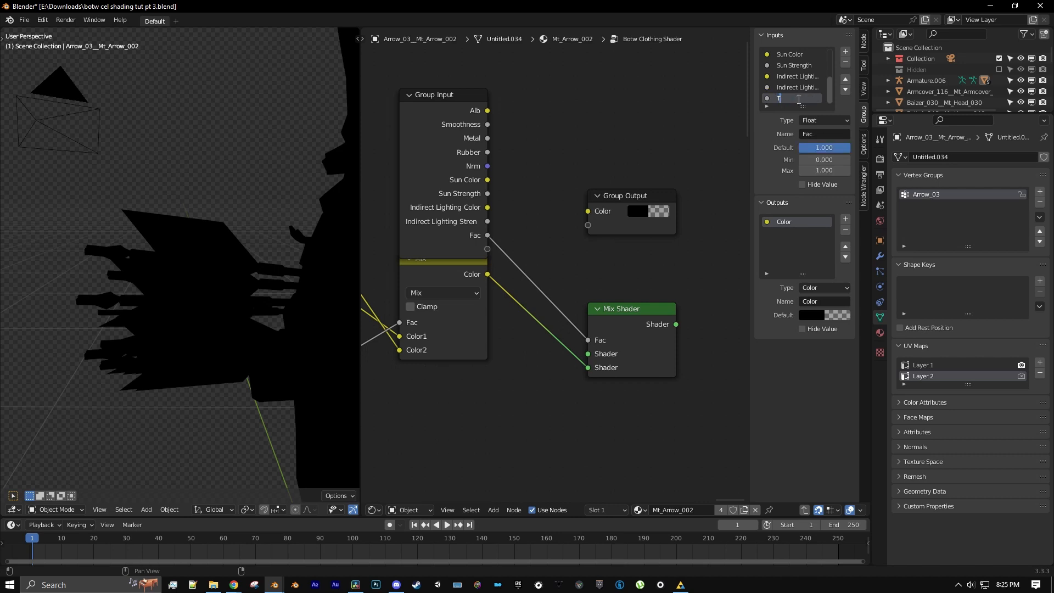
{"action": "type", "text": "Transparency"}
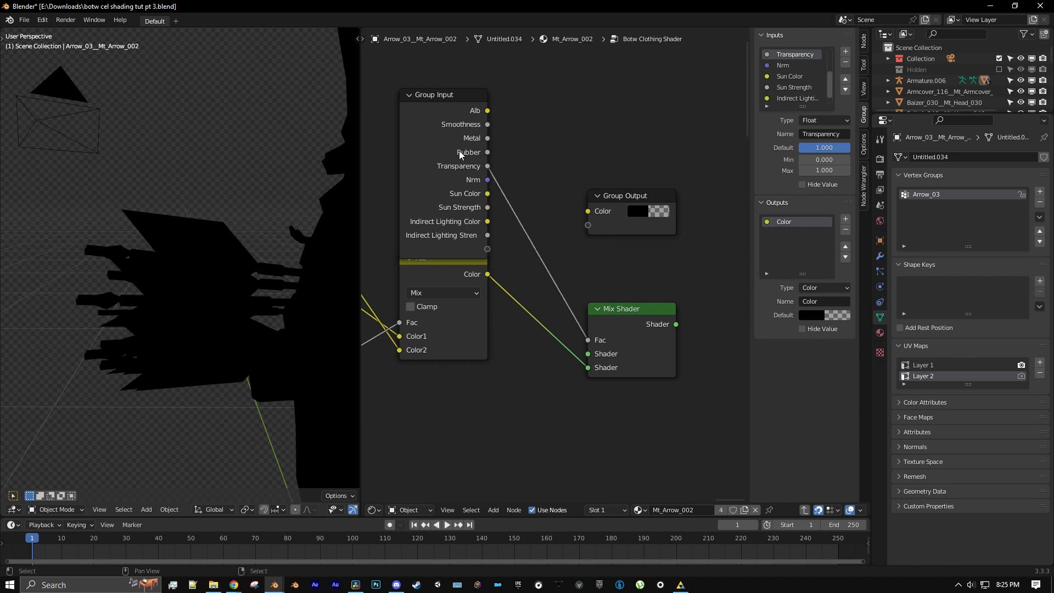
{"action": "mouse_move", "coordinate": [495, 177]}
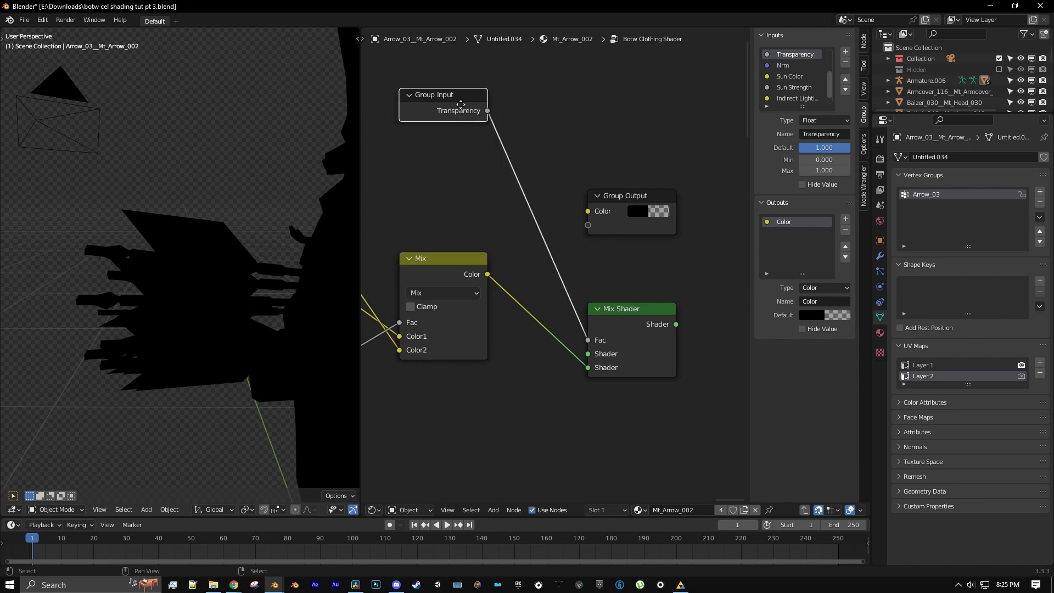
{"action": "left_click_drag", "start_coordinate": [461, 105], "coordinate": [461, 220]}
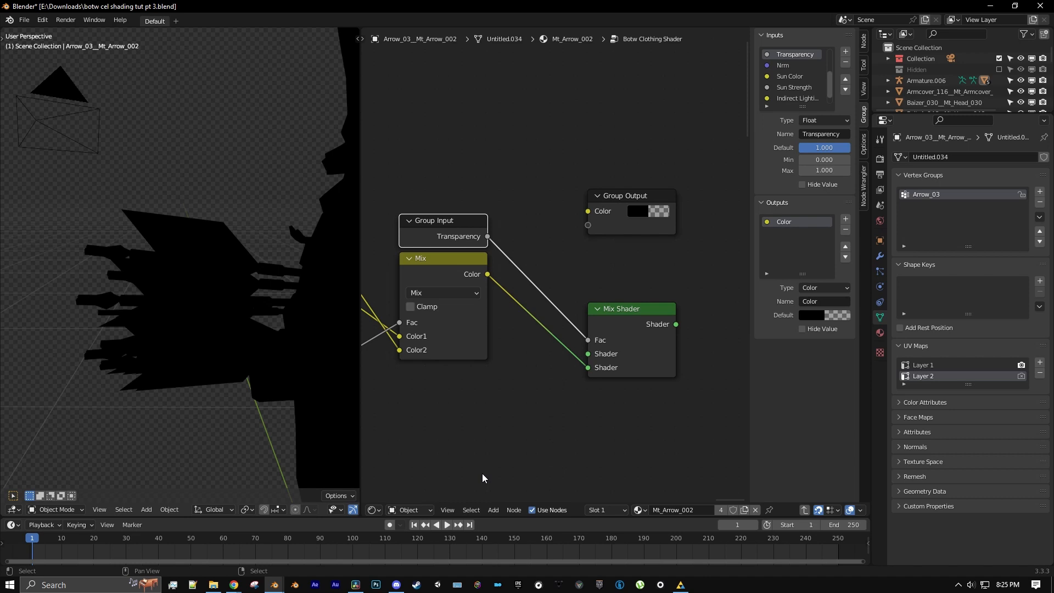
Step: Add a Transparent BSDF and connect the Mix Shader result to the Group Output
{"action": "left_click", "coordinate": [493, 510]}
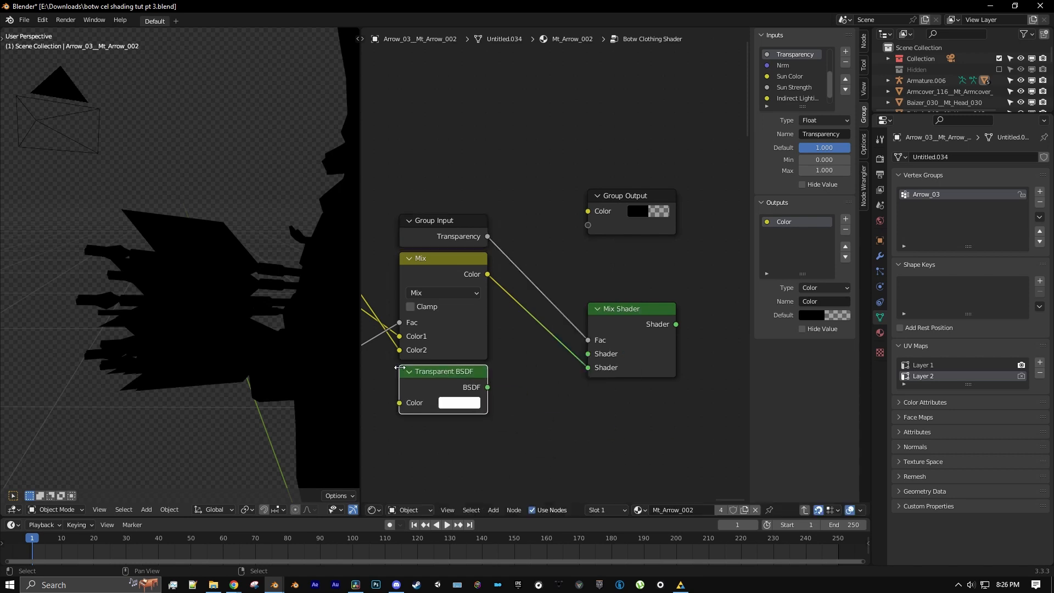
{"action": "left_click_drag", "start_coordinate": [487, 387], "coordinate": [590, 353]}
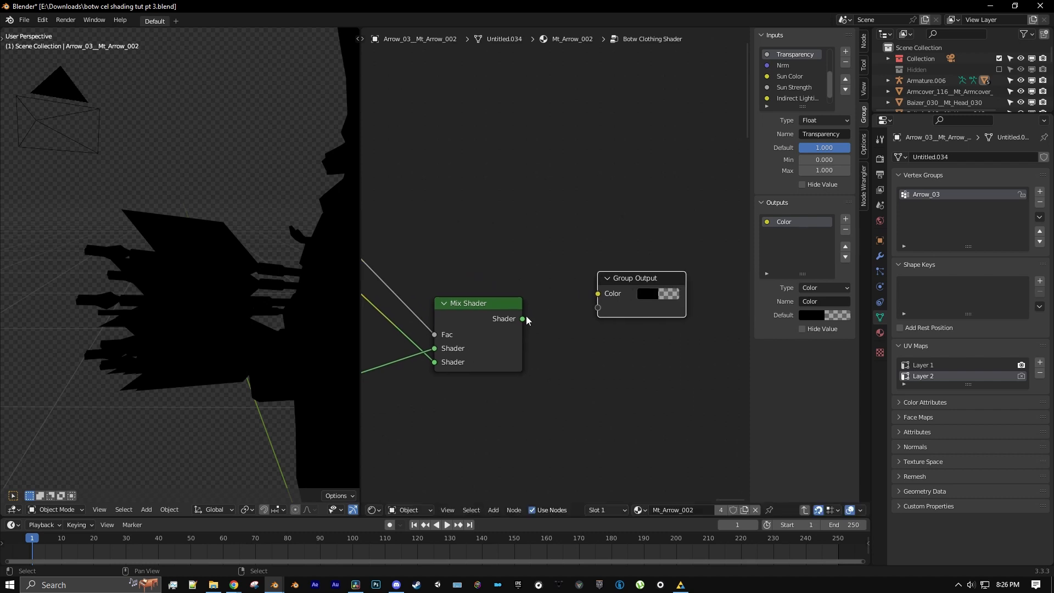
{"action": "left_click_drag", "start_coordinate": [523, 319], "coordinate": [598, 293]}
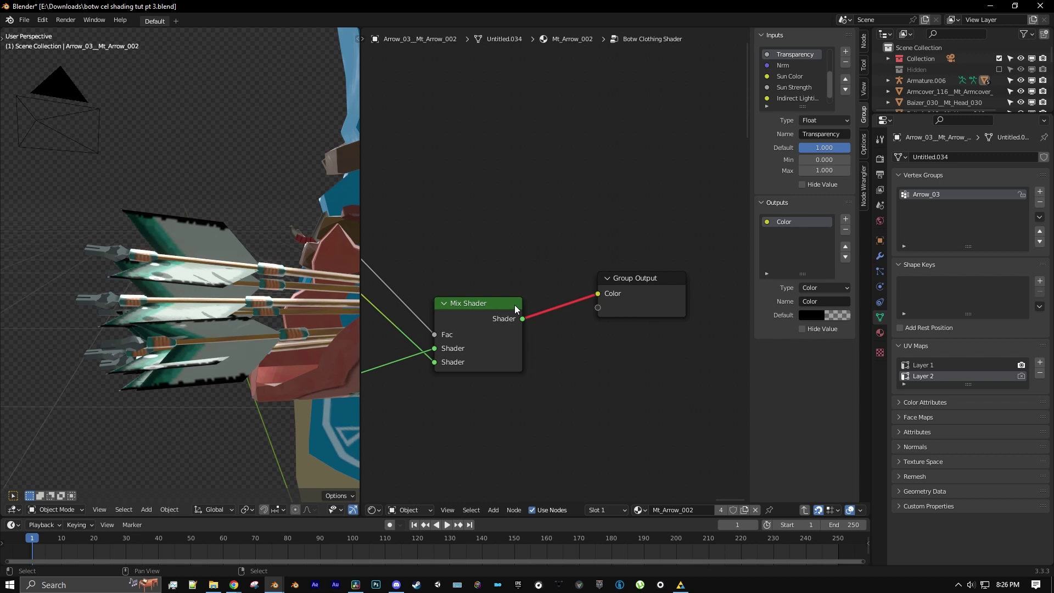
{"action": "mouse_move", "coordinate": [525, 324]}
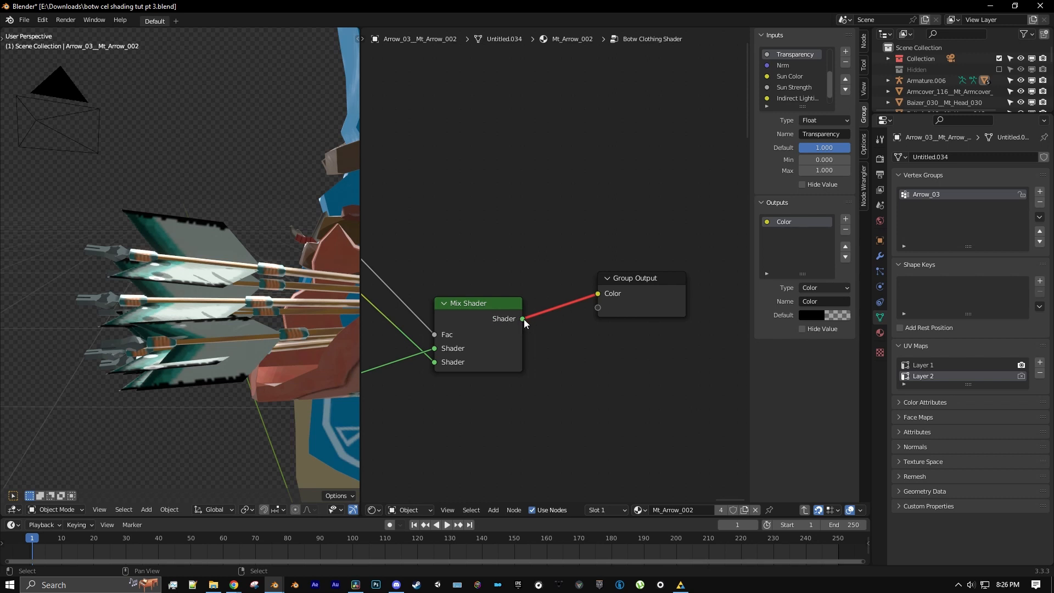
{"action": "mouse_move", "coordinate": [741, 286]}
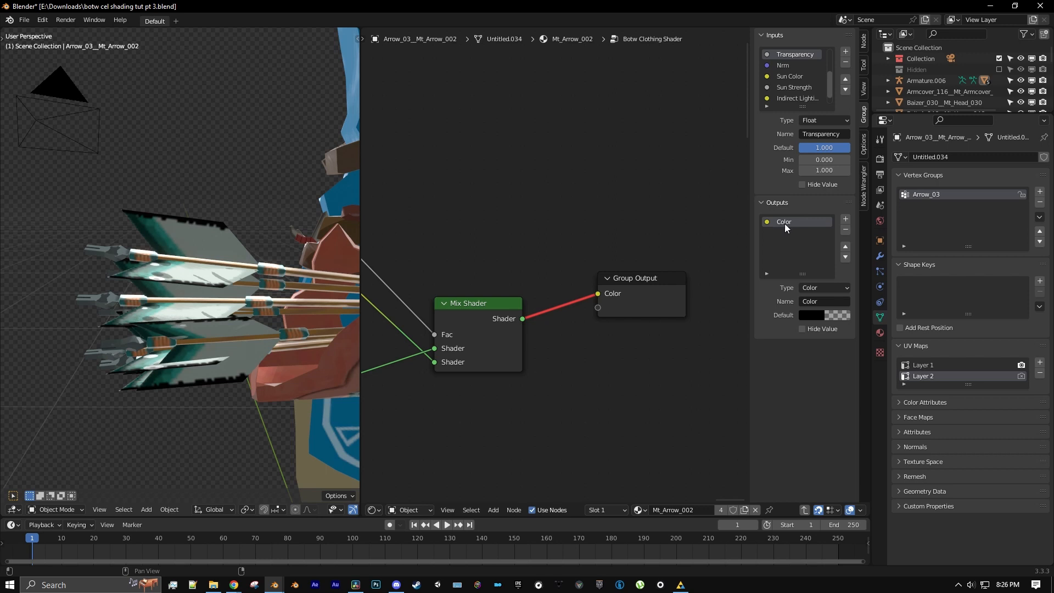
Step: Change the group output's Color socket type to Shader
{"action": "left_click", "coordinate": [824, 287]}
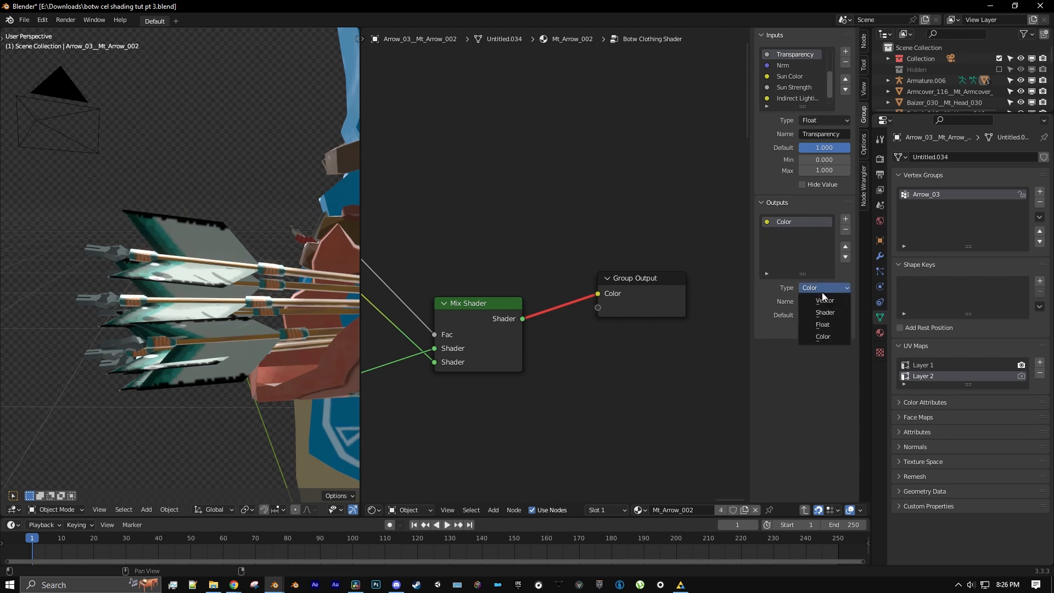
{"action": "left_click", "coordinate": [825, 312]}
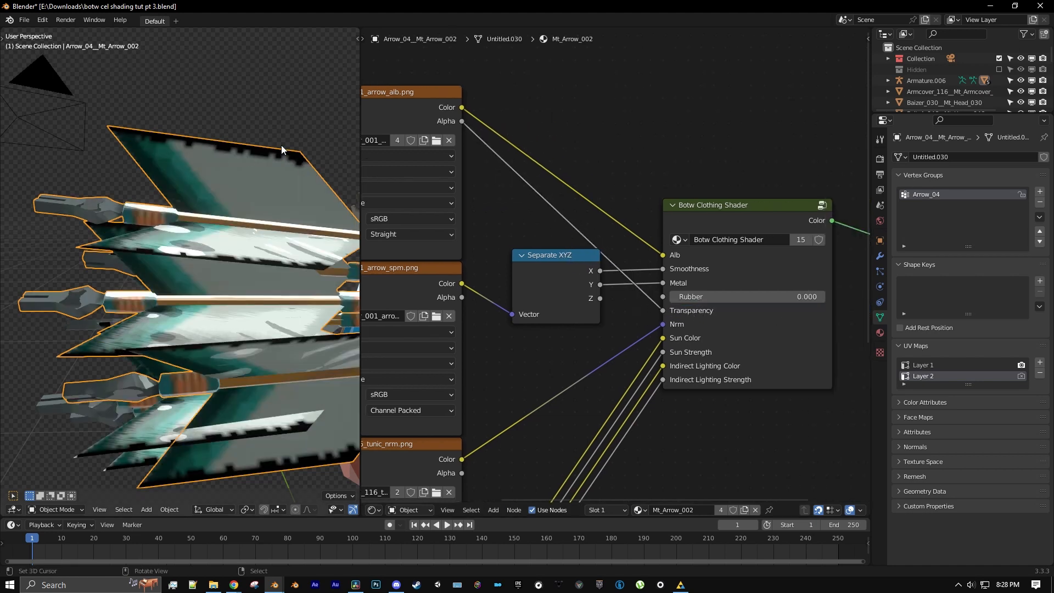
{"action": "mouse_move", "coordinate": [251, 192]}
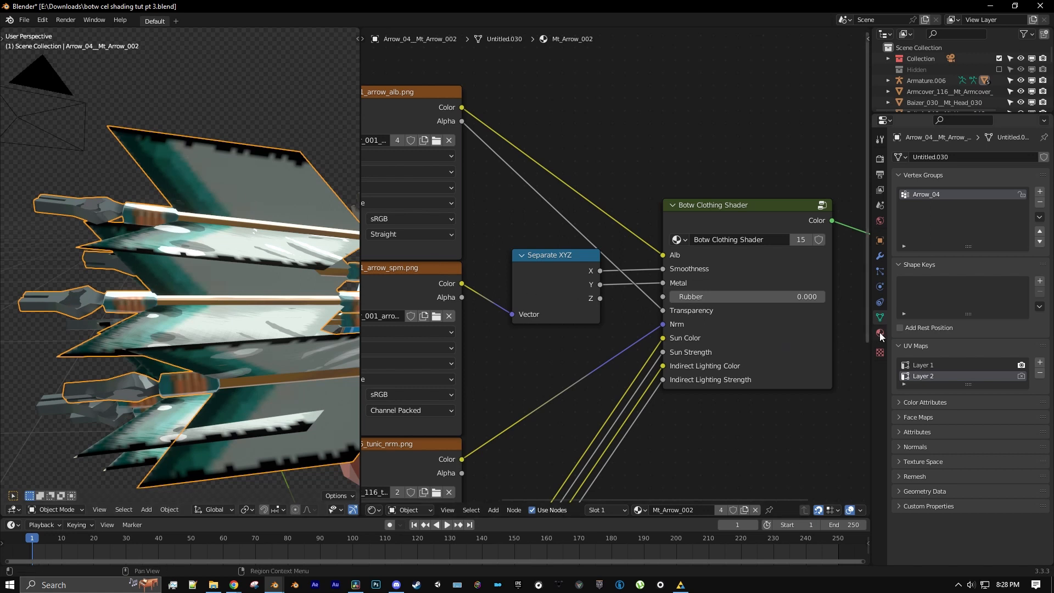
Step: Set the arrow material's Blend Mode to Alpha Clip in Material Properties
{"action": "left_click", "coordinate": [880, 333]}
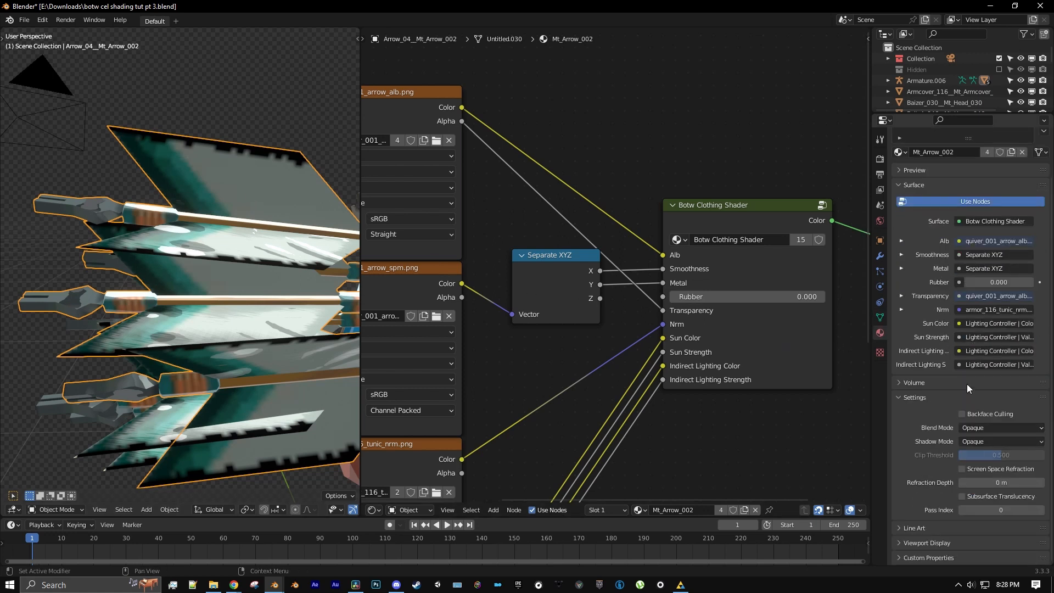
{"action": "left_click", "coordinate": [1001, 428]}
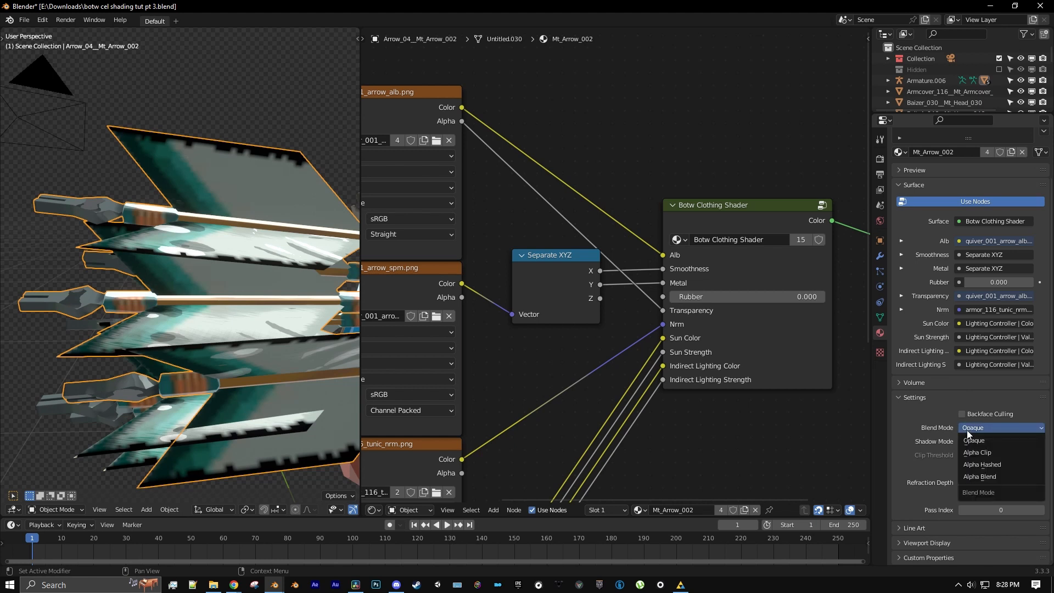
{"action": "left_click", "coordinate": [976, 452]}
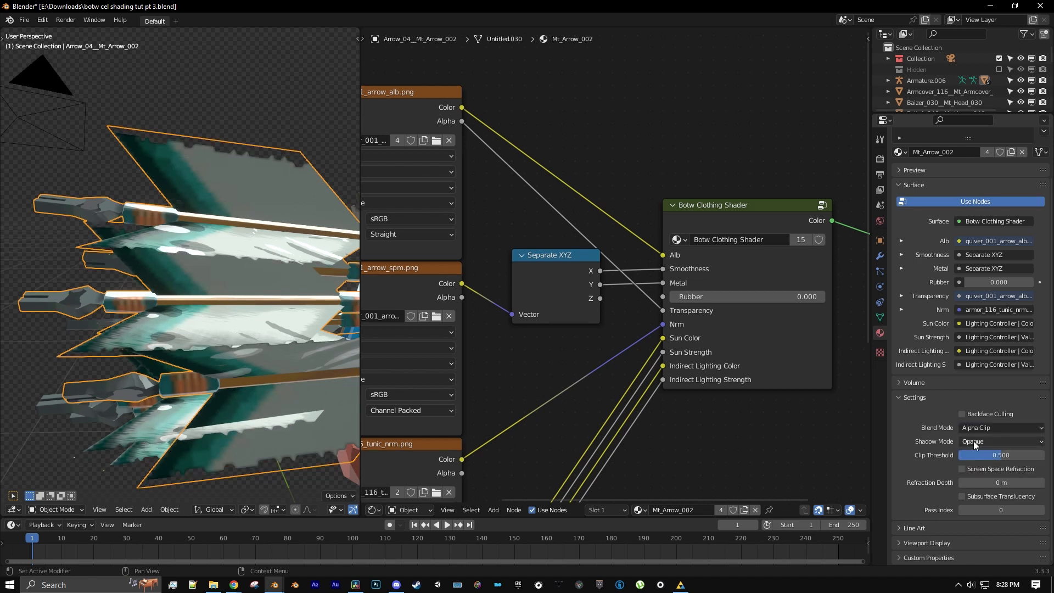
{"action": "left_click", "coordinate": [1001, 441]}
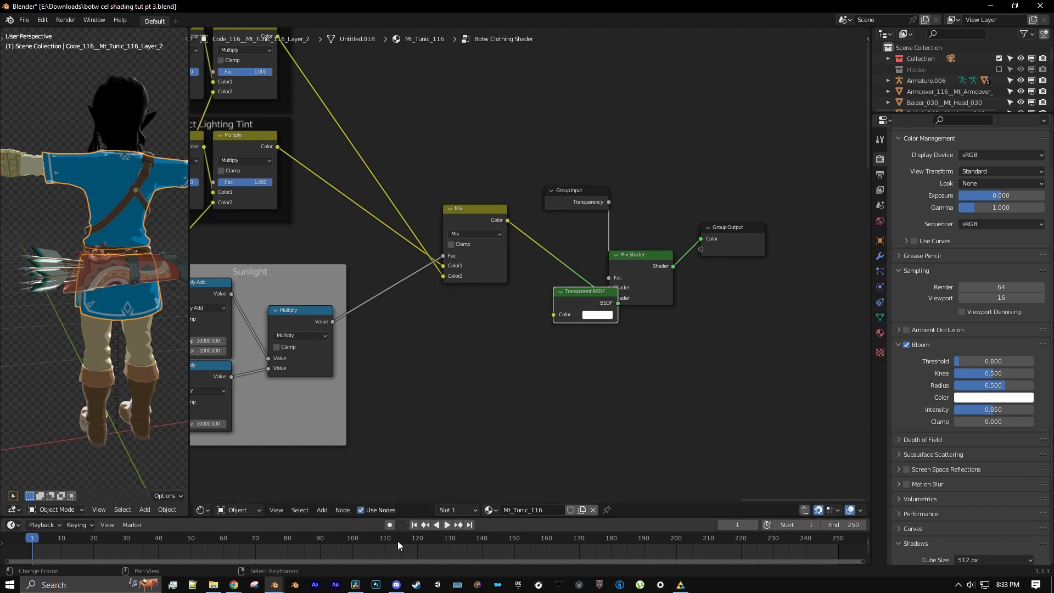
Step: Wrap the transparency nodes in a frame labelled 'Transparency' with its own colour
{"action": "left_click", "coordinate": [321, 510]}
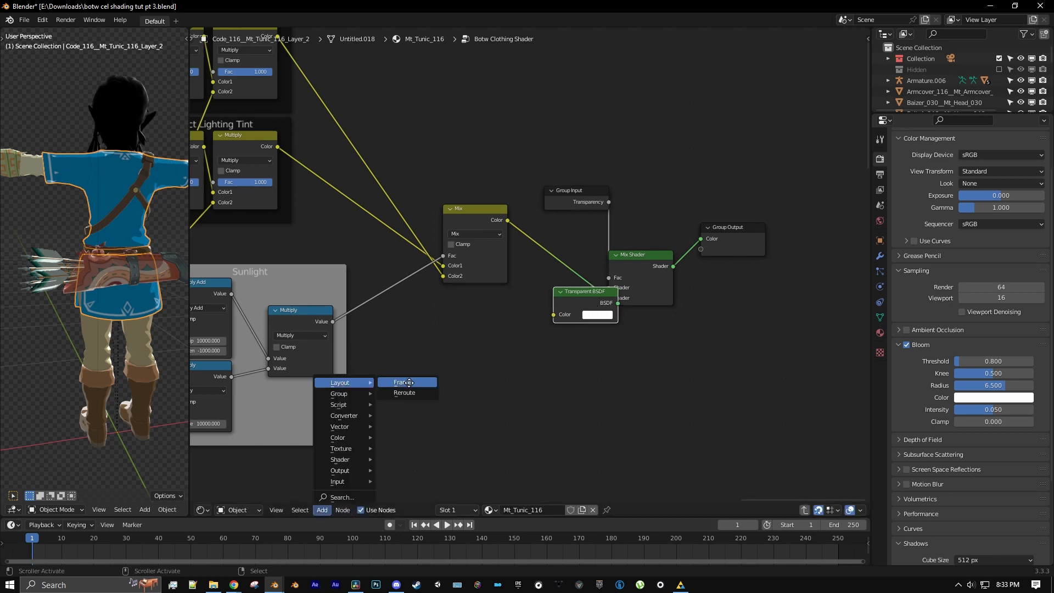
{"action": "left_click", "coordinate": [407, 382]}
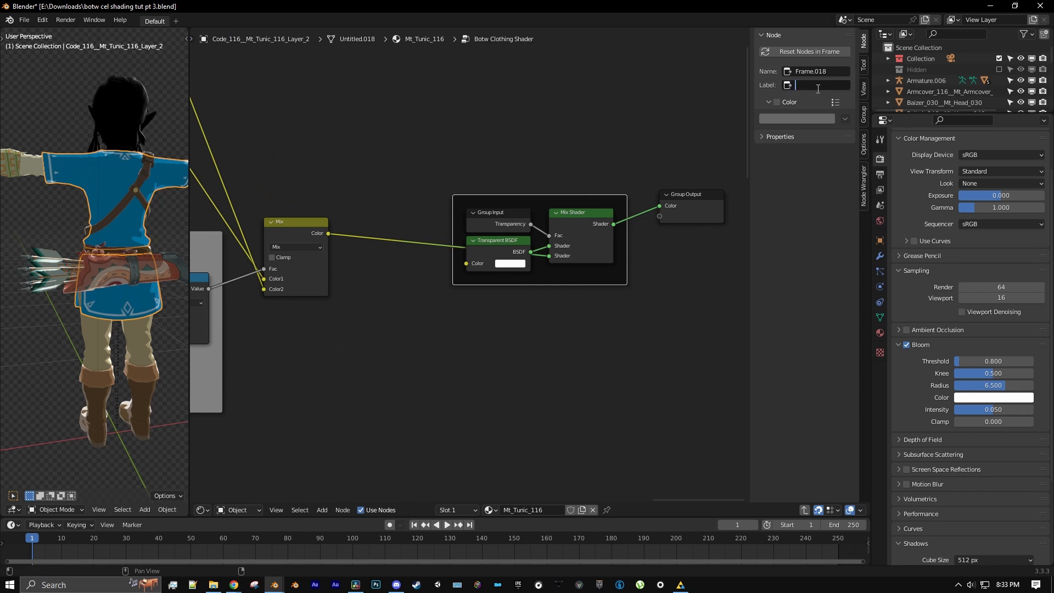
{"action": "type", "text": "Tm"}
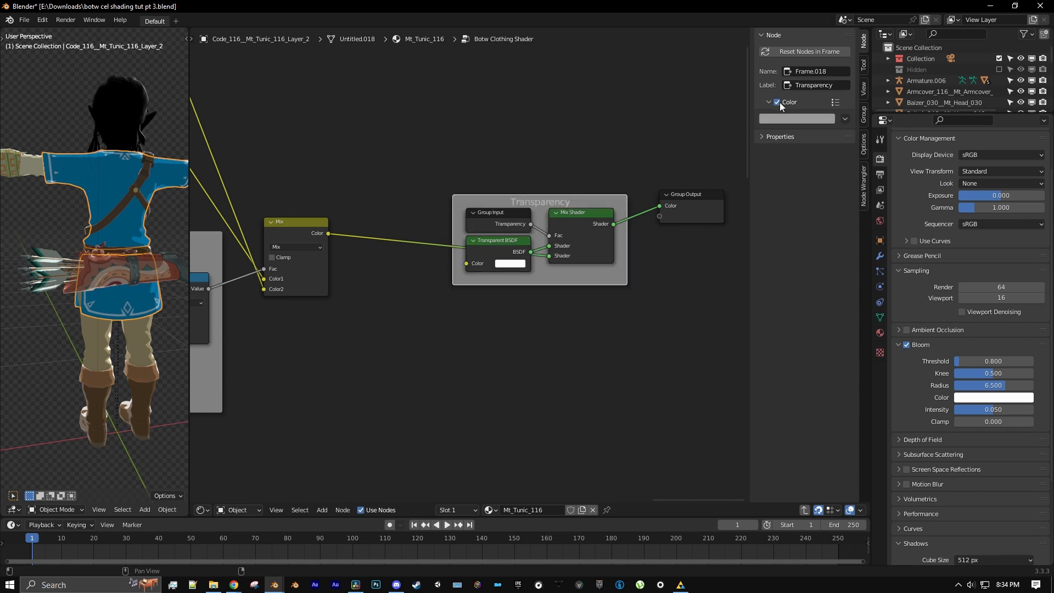
{"action": "left_click", "coordinate": [796, 119]}
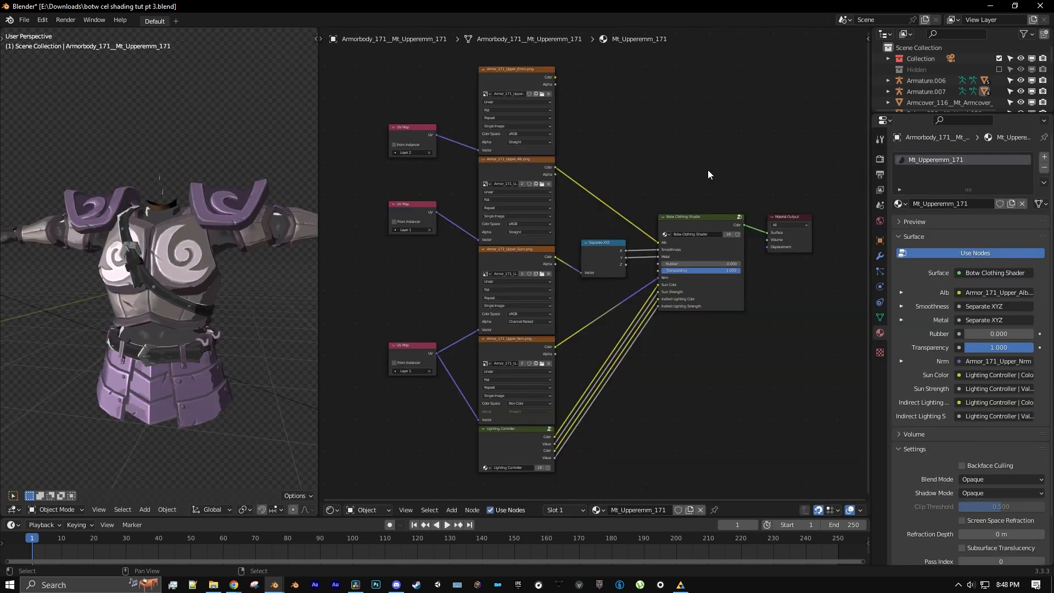
{"action": "mouse_move", "coordinate": [687, 186]}
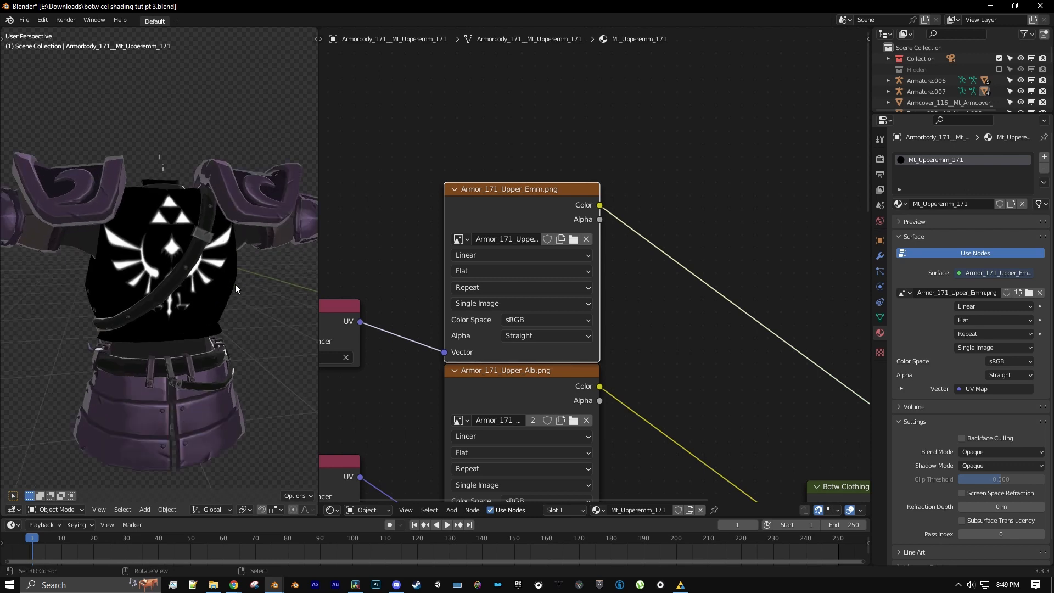
{"action": "mouse_move", "coordinate": [251, 285]}
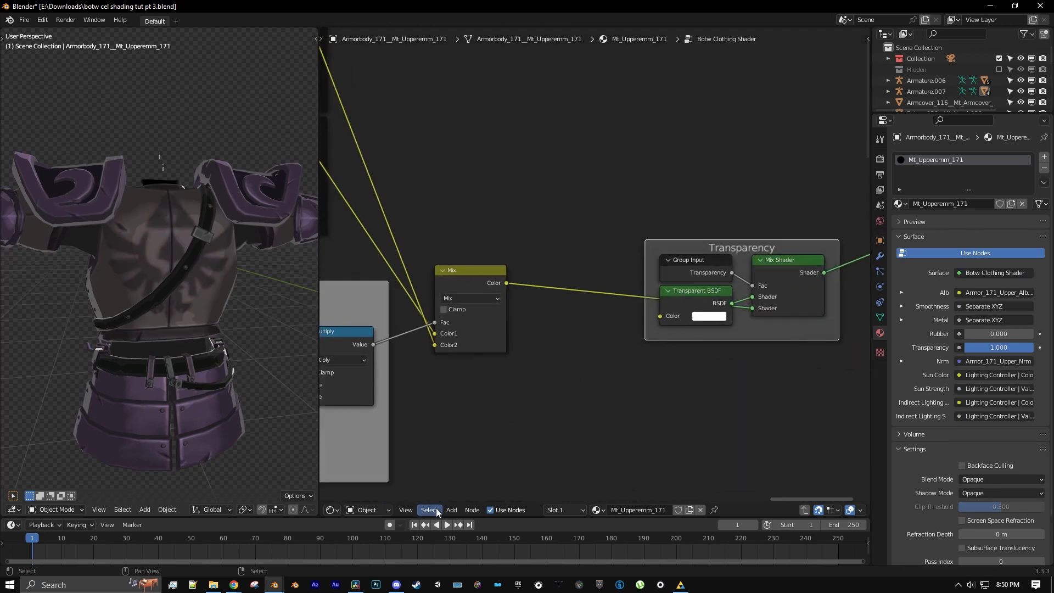
Step: Add an Add Shader node and an Emission node, then a Group Input near Emission
{"action": "left_click", "coordinate": [451, 510]}
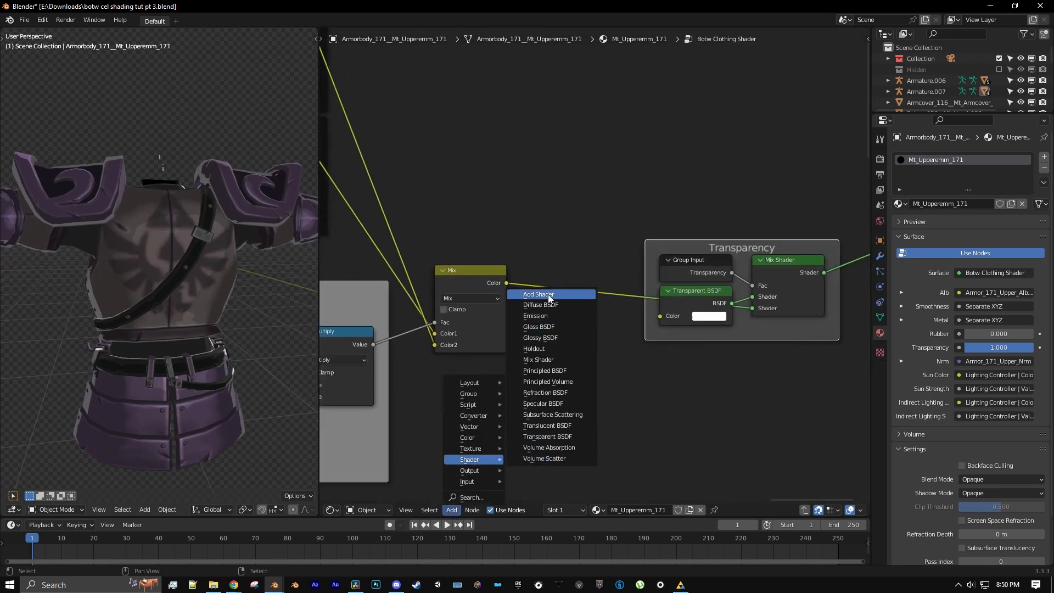
{"action": "left_click", "coordinate": [538, 294]}
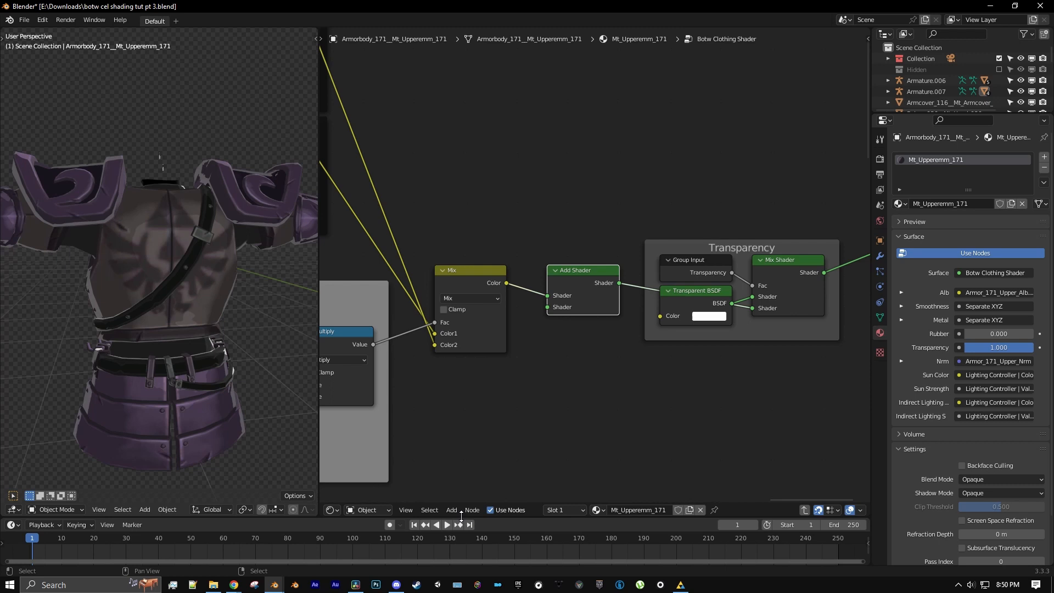
{"action": "left_click", "coordinate": [452, 510]}
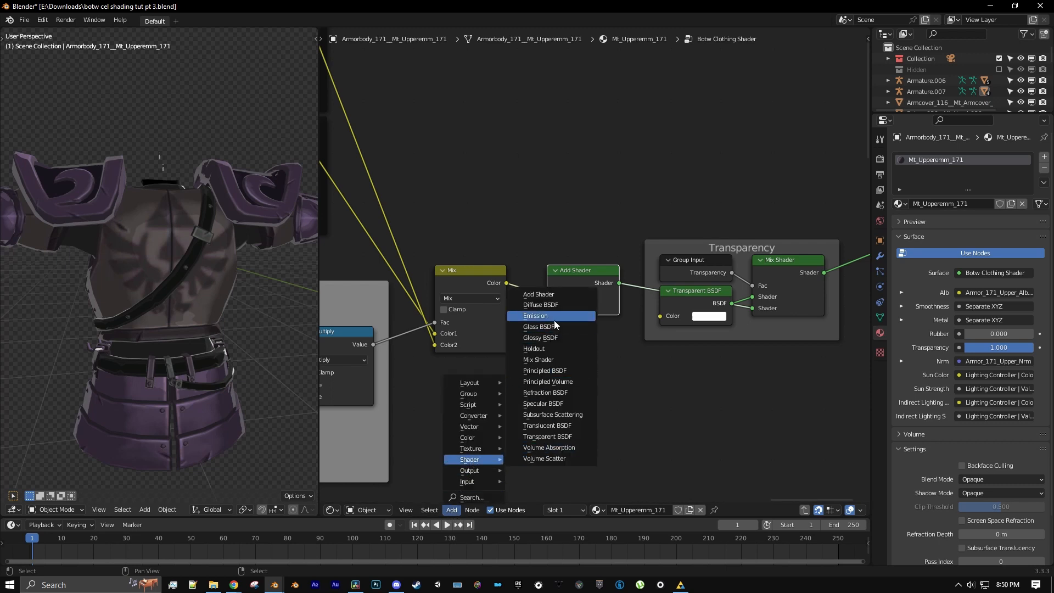
{"action": "left_click", "coordinate": [535, 316]}
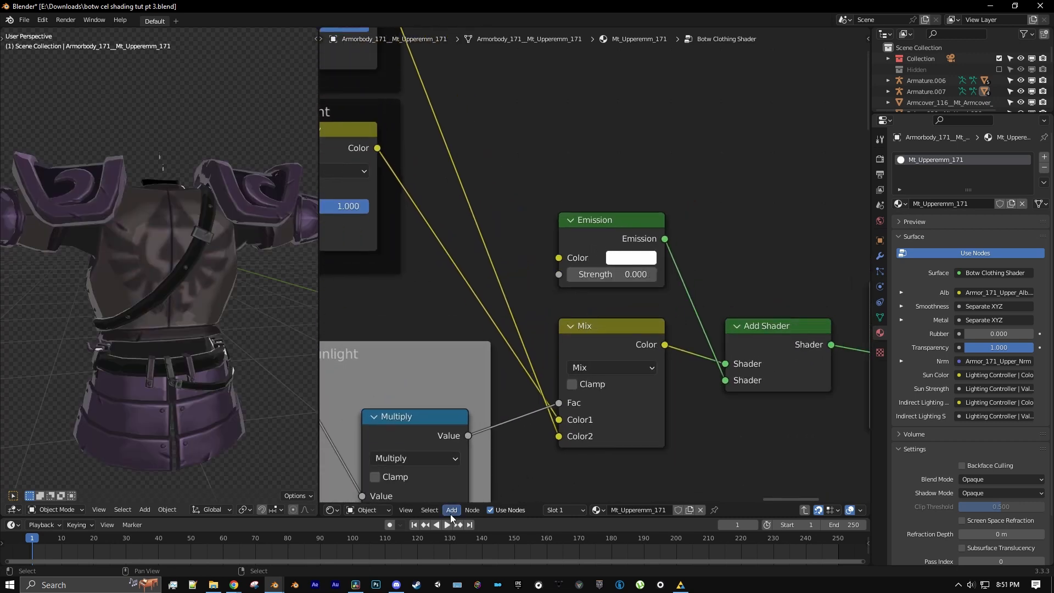
{"action": "left_click", "coordinate": [452, 511]}
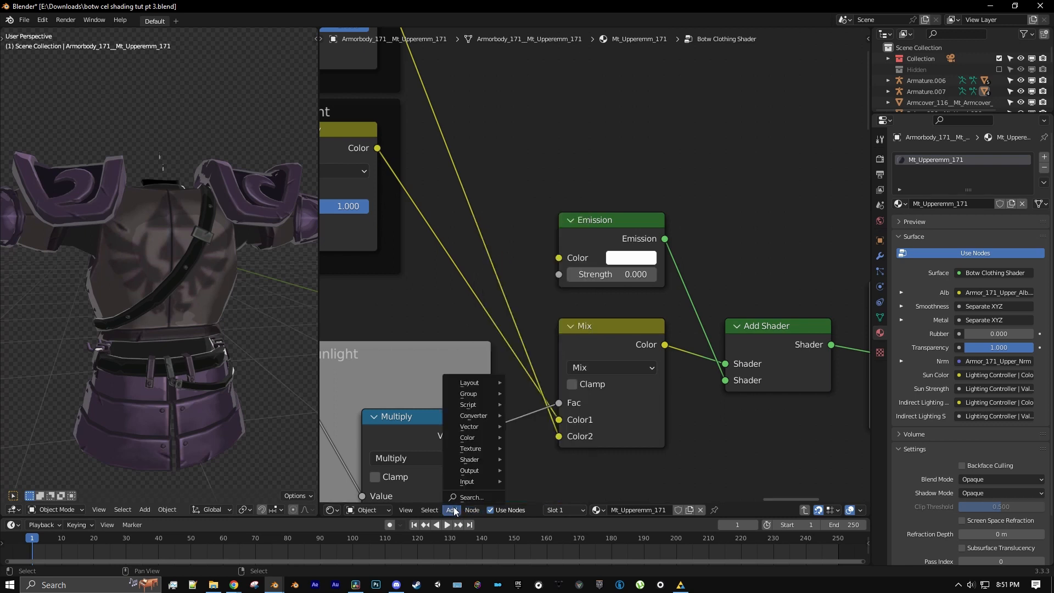
{"action": "mouse_move", "coordinate": [469, 394]}
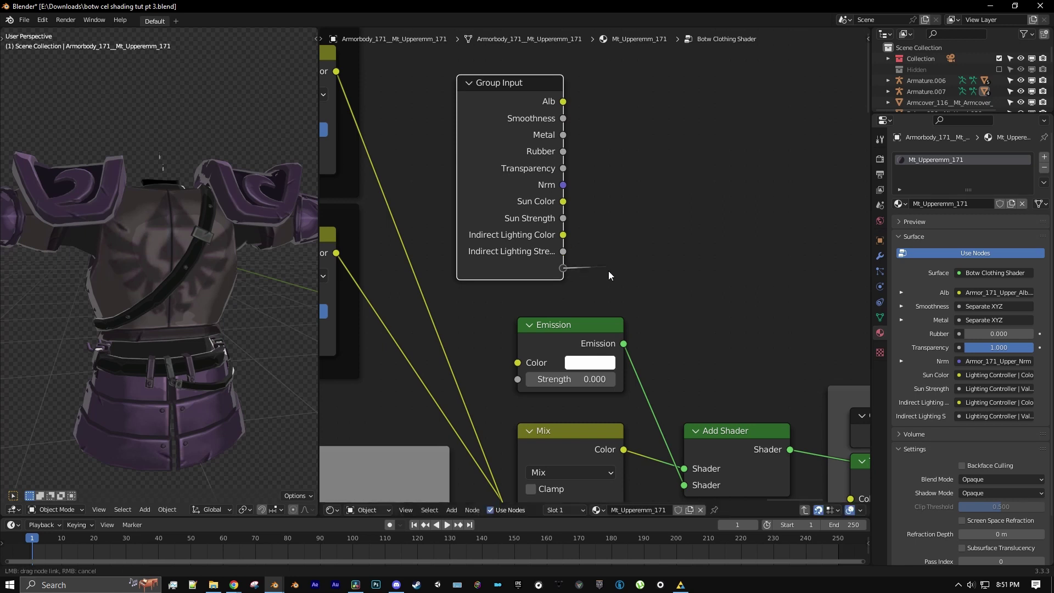
Step: Expose the Emission node's Strength and Color as group inputs, renaming Strength to 'Emission'
{"action": "left_click_drag", "start_coordinate": [569, 325], "coordinate": [646, 278]}
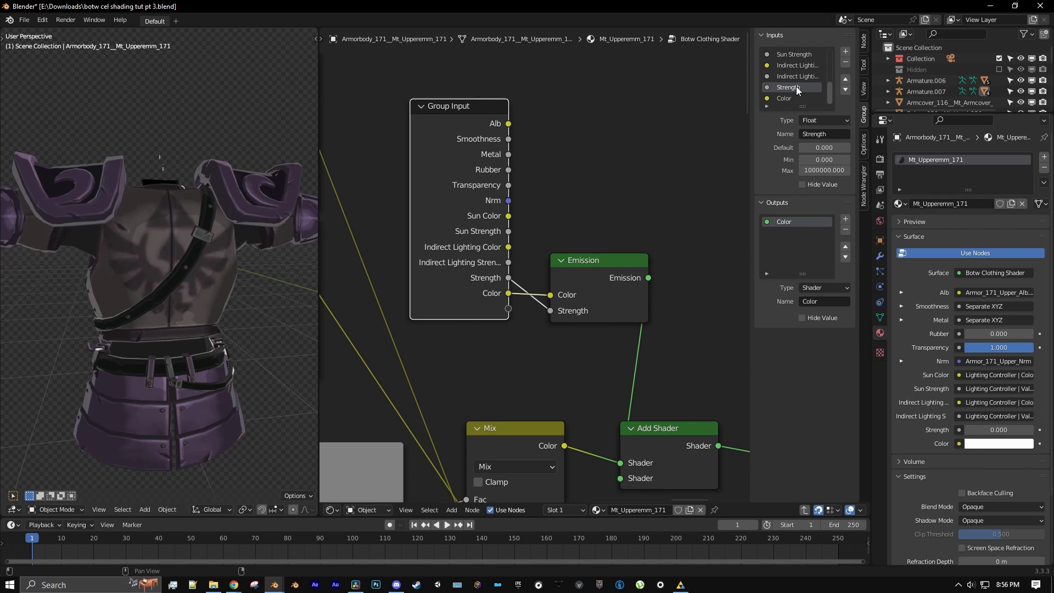
{"action": "double_click", "coordinate": [789, 87]}
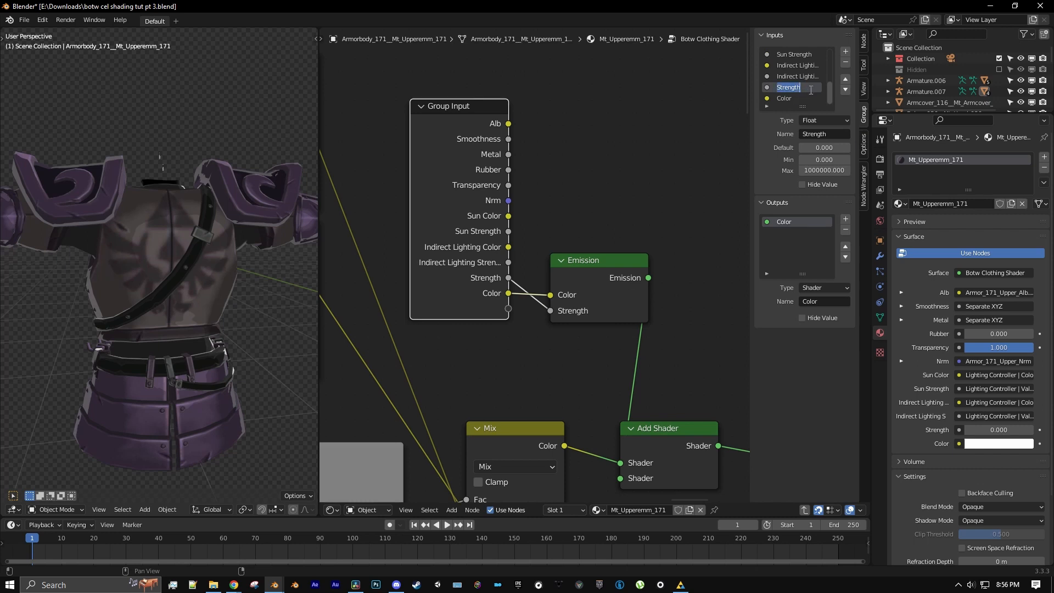
{"action": "type", "text": "Emission"}
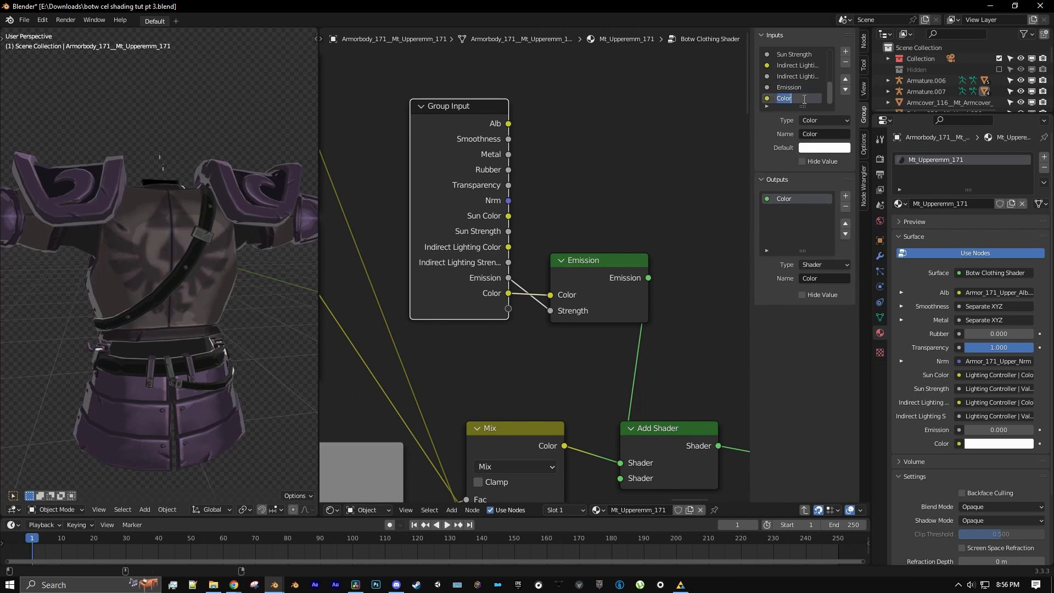
{"action": "type", "text": "Emission"}
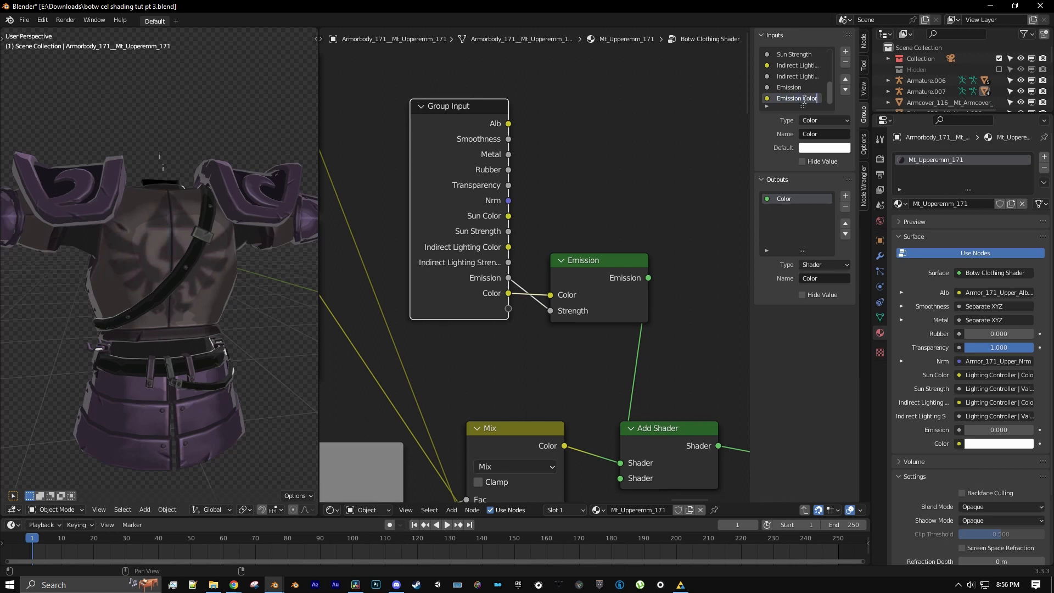
{"action": "left_click", "coordinate": [788, 87]}
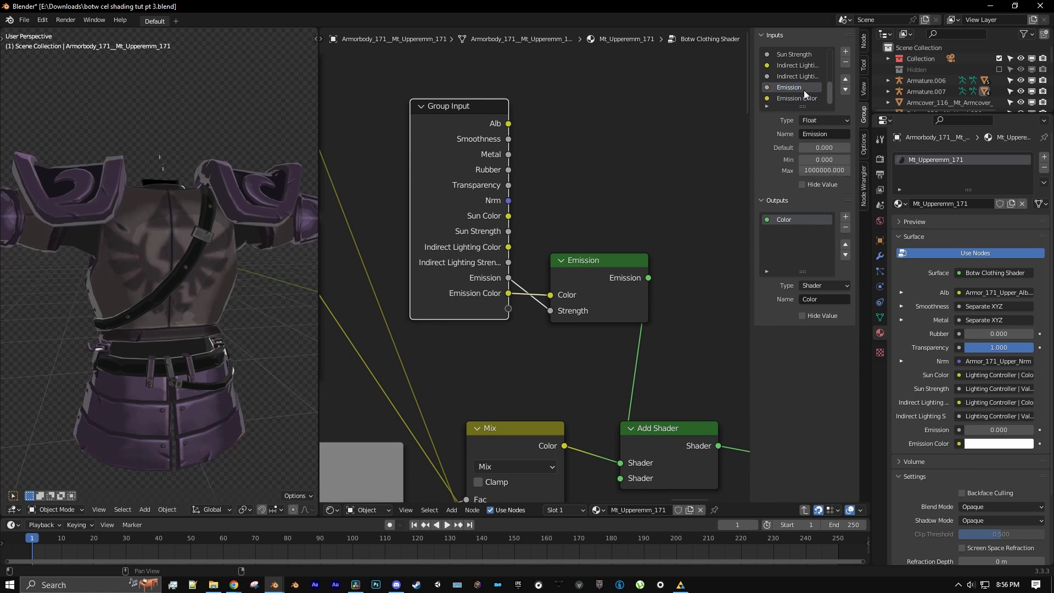
{"action": "left_click", "coordinate": [845, 79]}
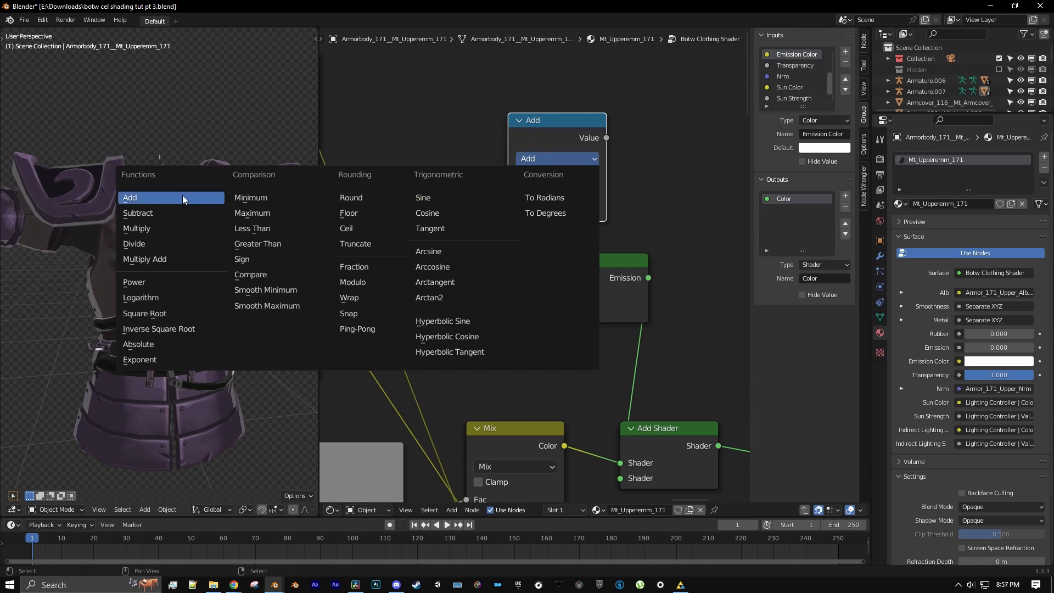
Step: Set the Math node to Multiply, insert it into the strength link, and use 5
{"action": "left_click", "coordinate": [137, 228]}
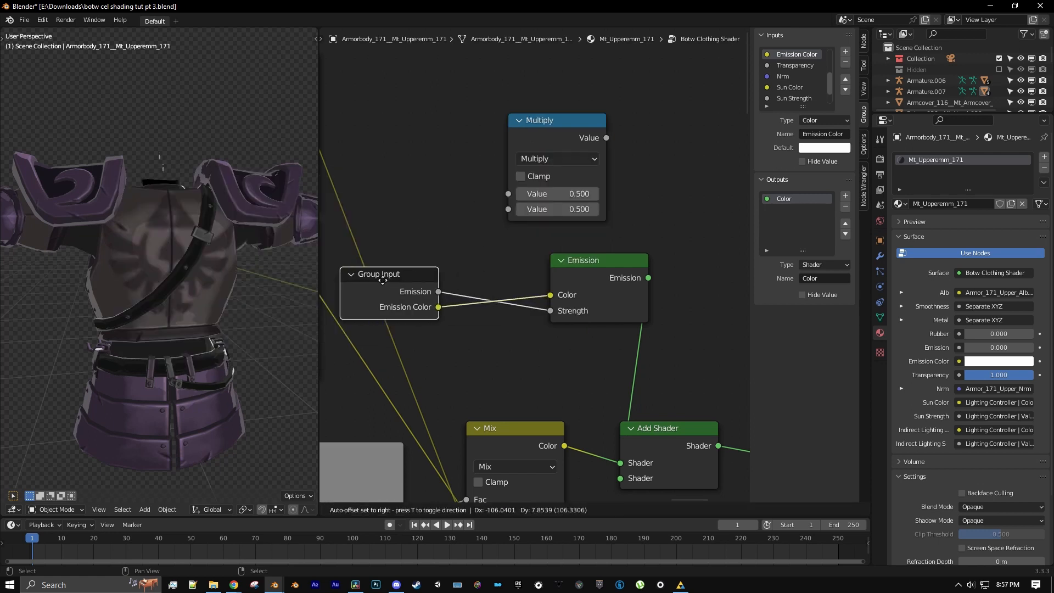
{"action": "left_click_drag", "start_coordinate": [556, 120], "coordinate": [501, 161]}
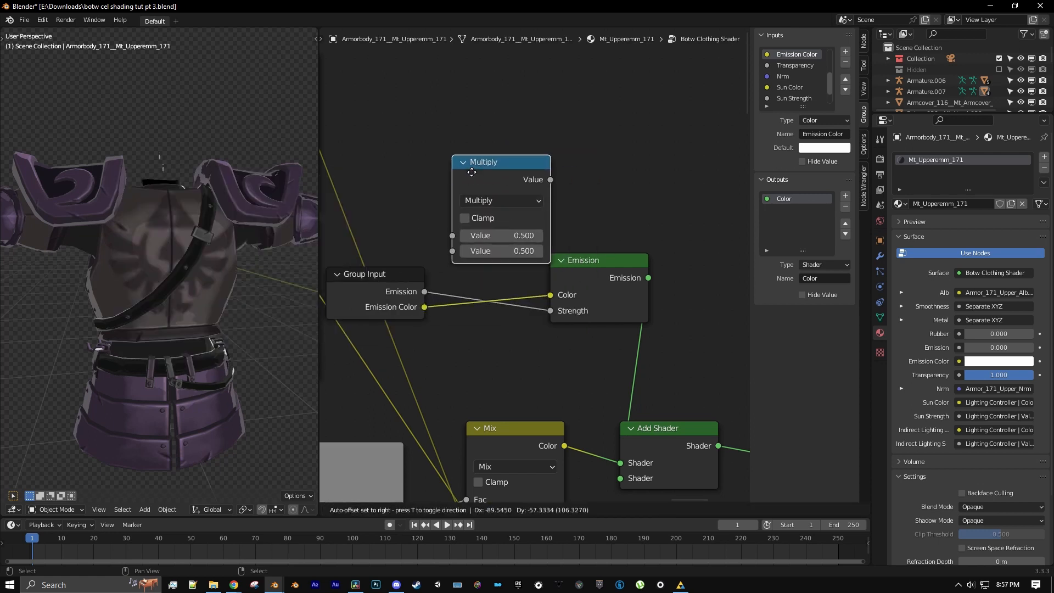
{"action": "left_click_drag", "start_coordinate": [482, 161], "coordinate": [468, 260]}
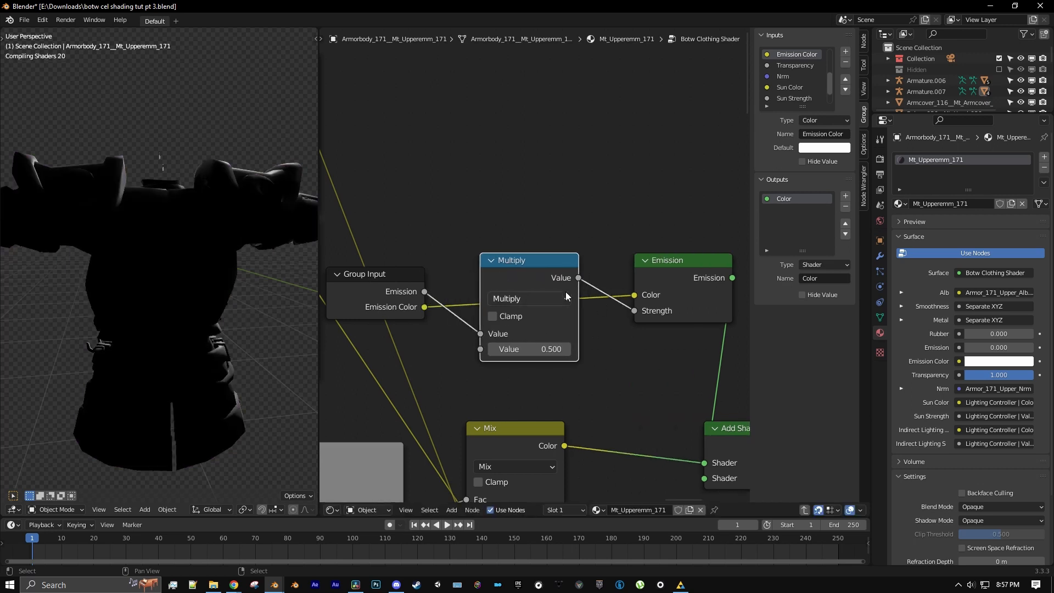
{"action": "double_click", "coordinate": [529, 349]}
{"action": "type", "text": "5.000"}
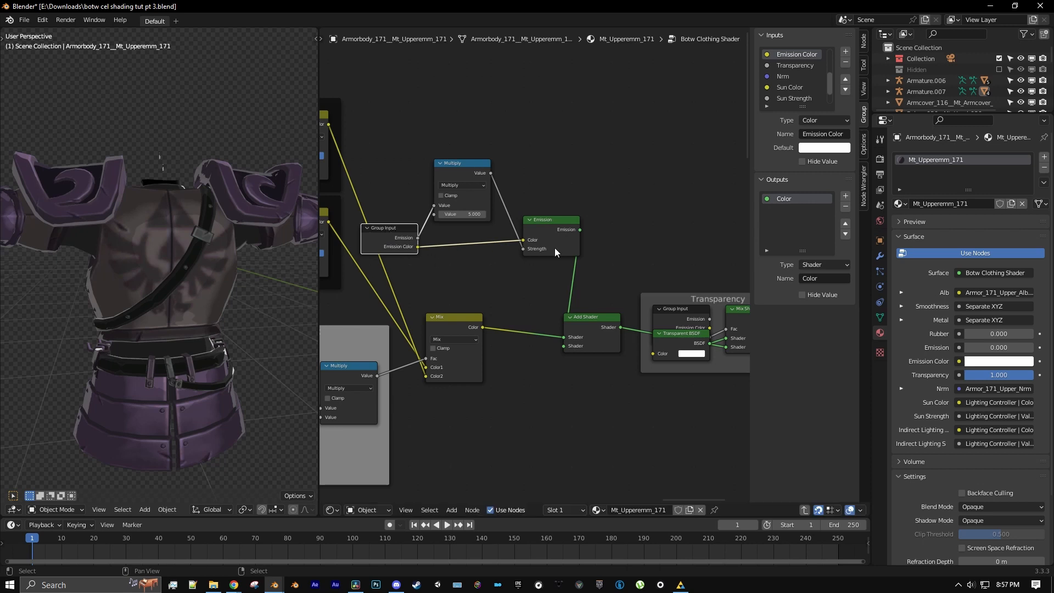
Step: Frame the emission nodes, label the frame 'Emission' and give it a colour
{"action": "left_click", "coordinate": [451, 510]}
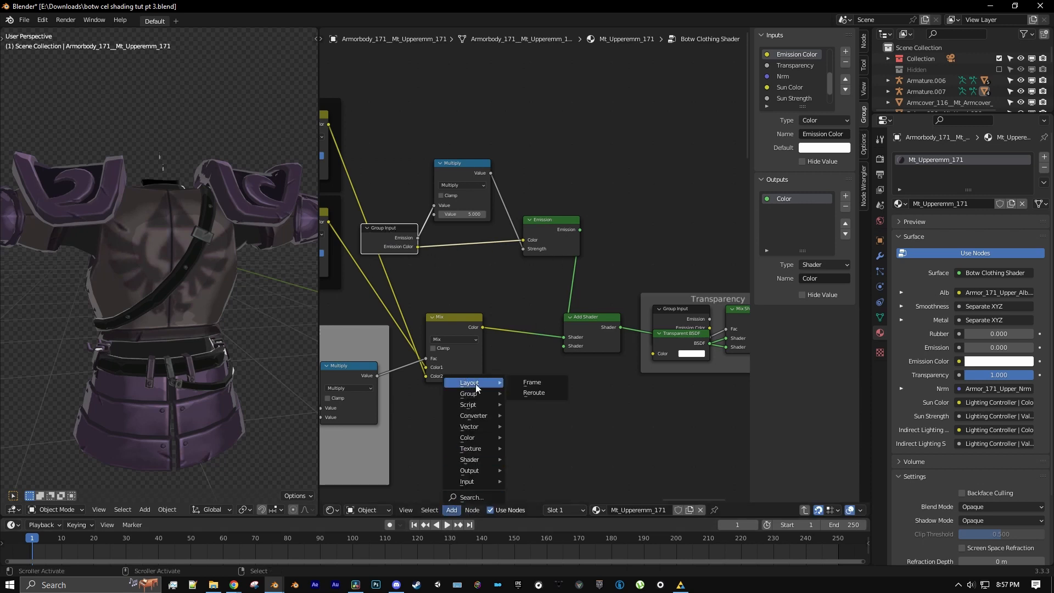
{"action": "left_click", "coordinate": [532, 381]}
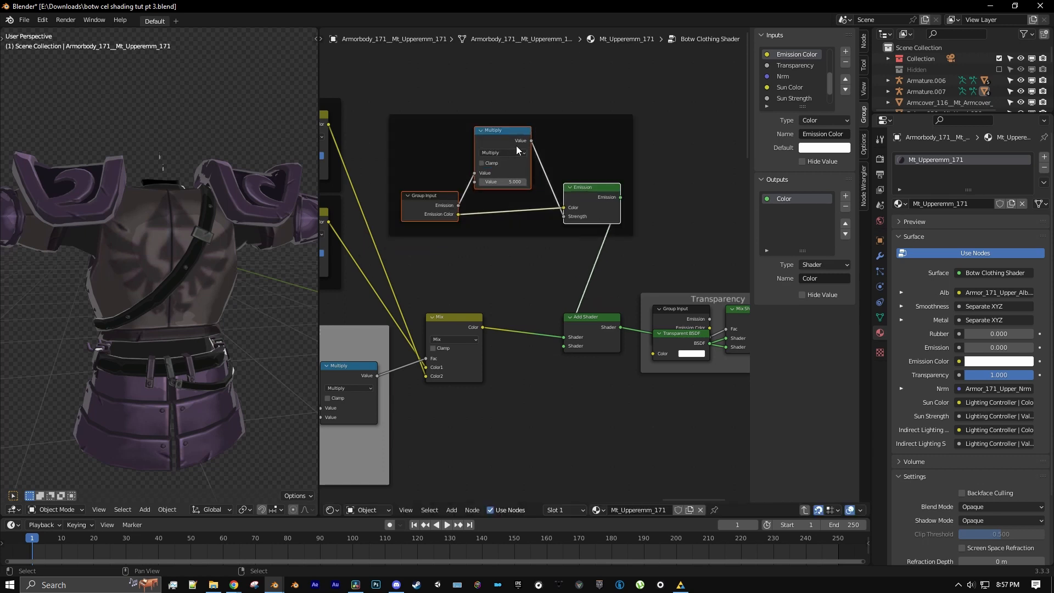
{"action": "left_click_drag", "start_coordinate": [589, 317], "coordinate": [639, 227]}
{"action": "type", "text": "Emission"}
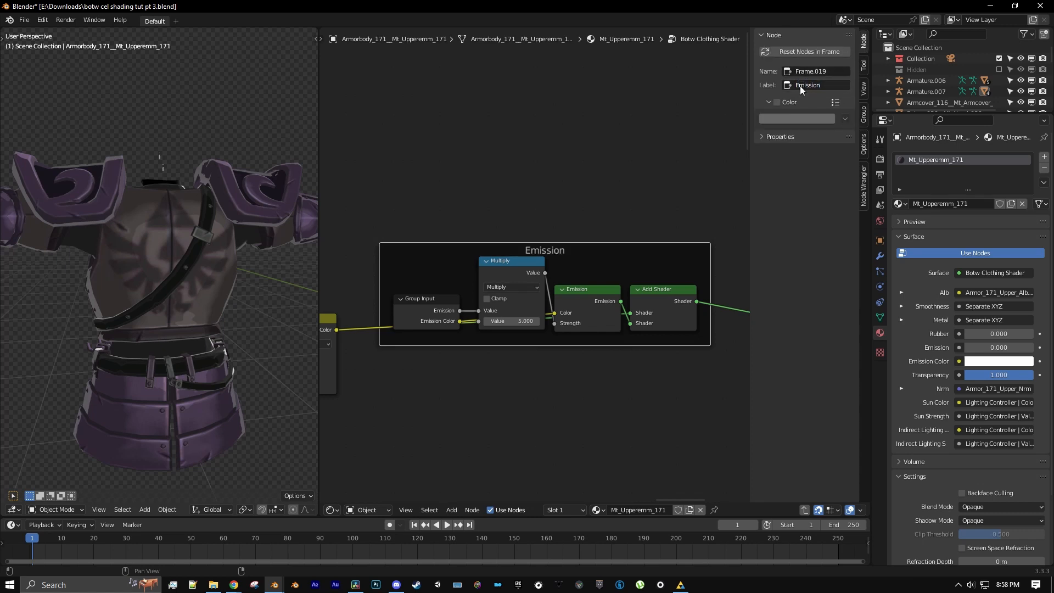
{"action": "left_click", "coordinate": [776, 101]}
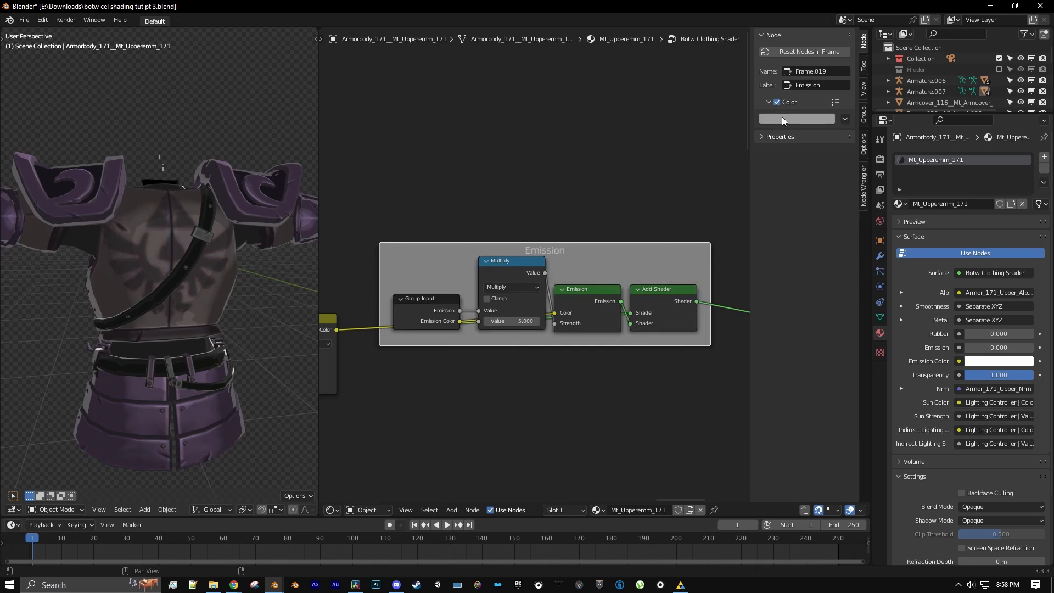
{"action": "left_click", "coordinate": [796, 119]}
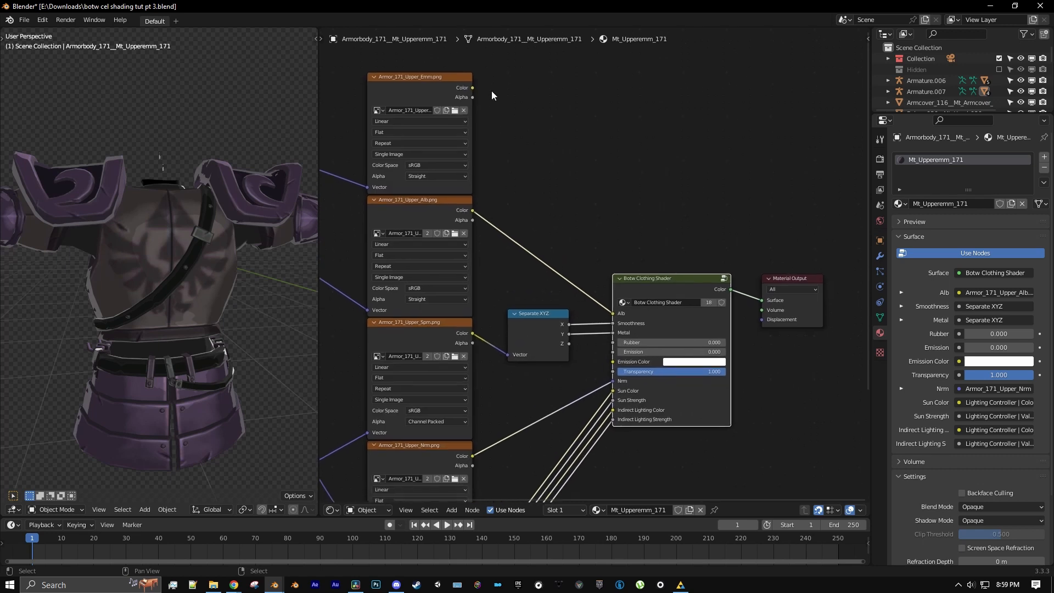
Step: Link the emission texture to the shader's Emission input and set Emission Color to pink-purple
{"action": "left_click_drag", "start_coordinate": [472, 87], "coordinate": [525, 133]}
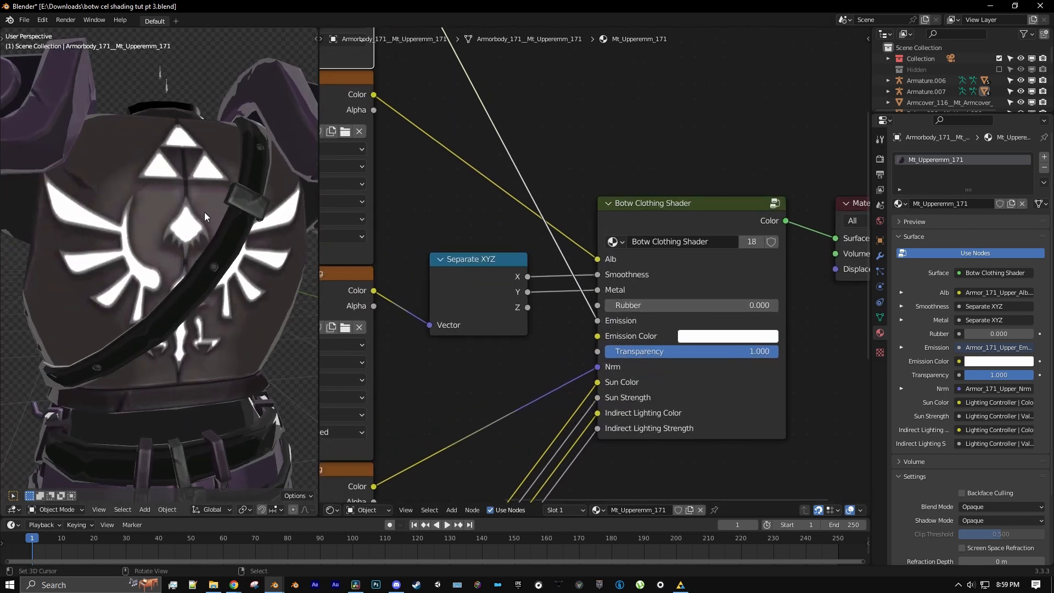
{"action": "left_click", "coordinate": [727, 336]}
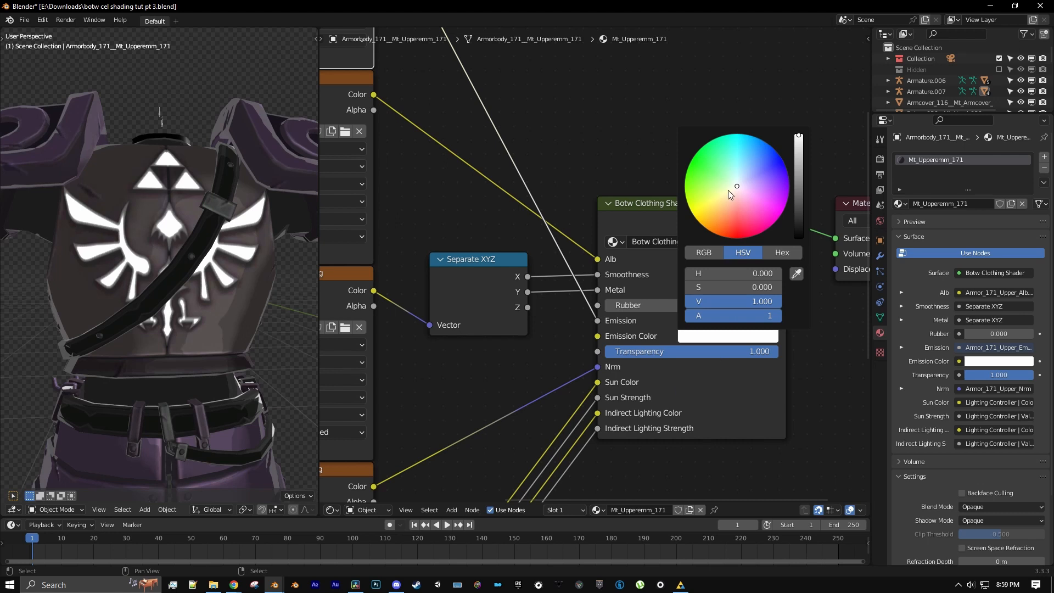
{"action": "left_click", "coordinate": [776, 198]}
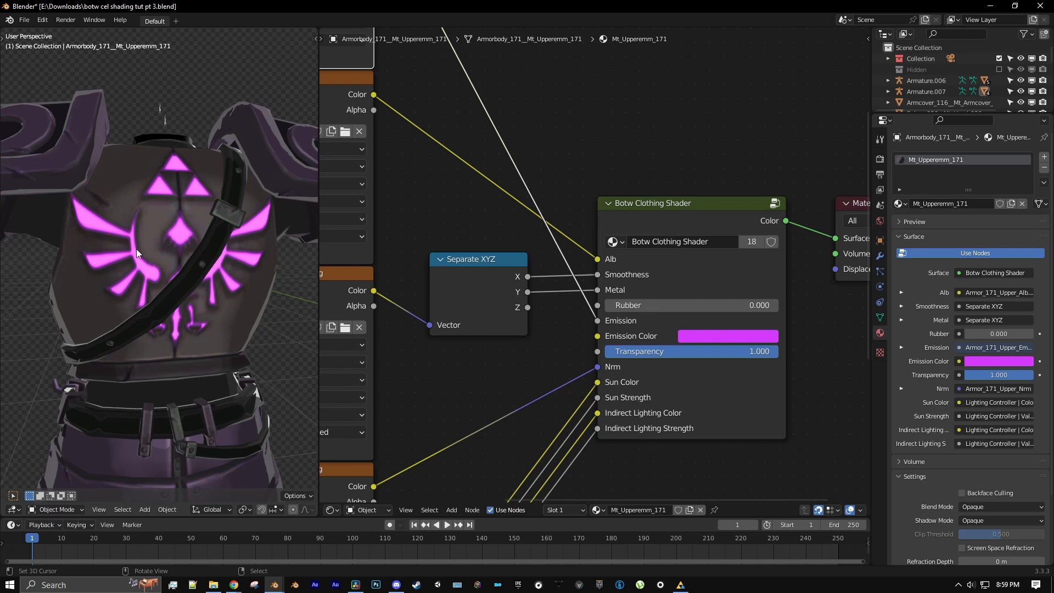
{"action": "left_click", "coordinate": [880, 158]}
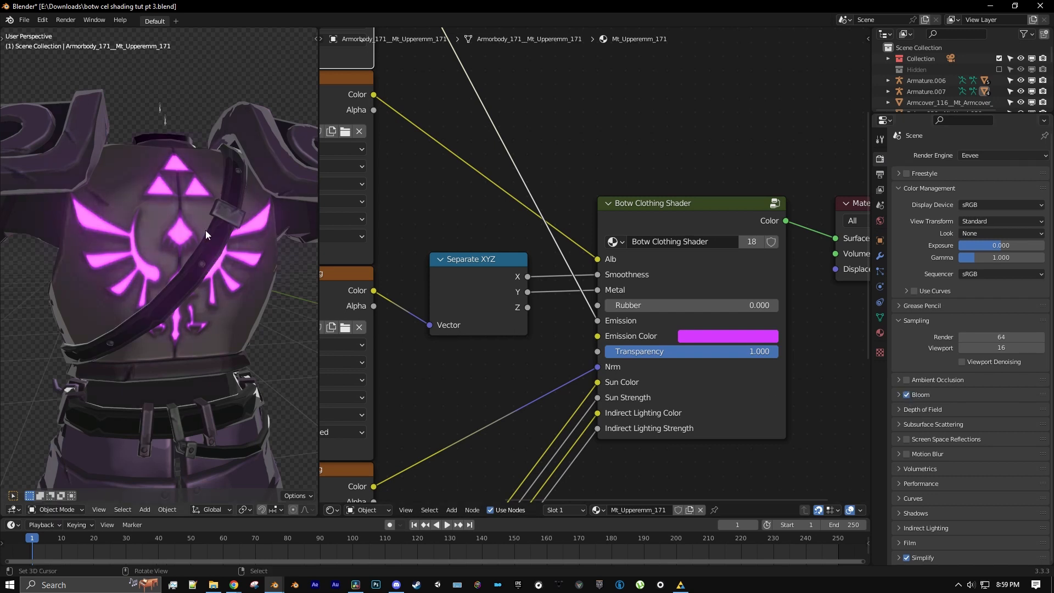
{"action": "mouse_move", "coordinate": [257, 260]}
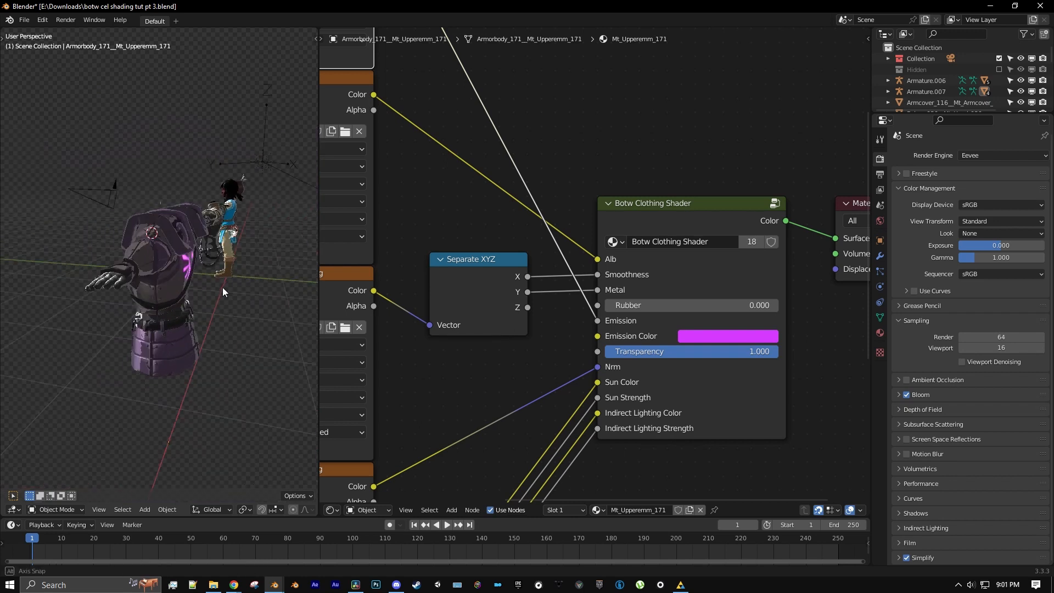
Step: Orbit the viewport to inspect the glowing emblem on the armor
{"action": "left_click_drag", "start_coordinate": [224, 292], "coordinate": [219, 287]}
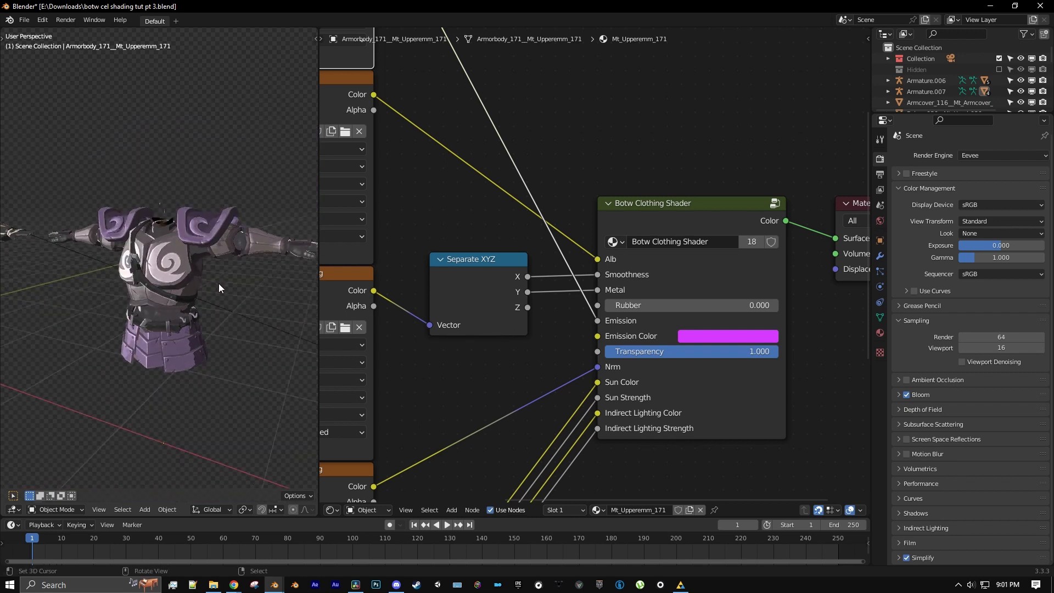